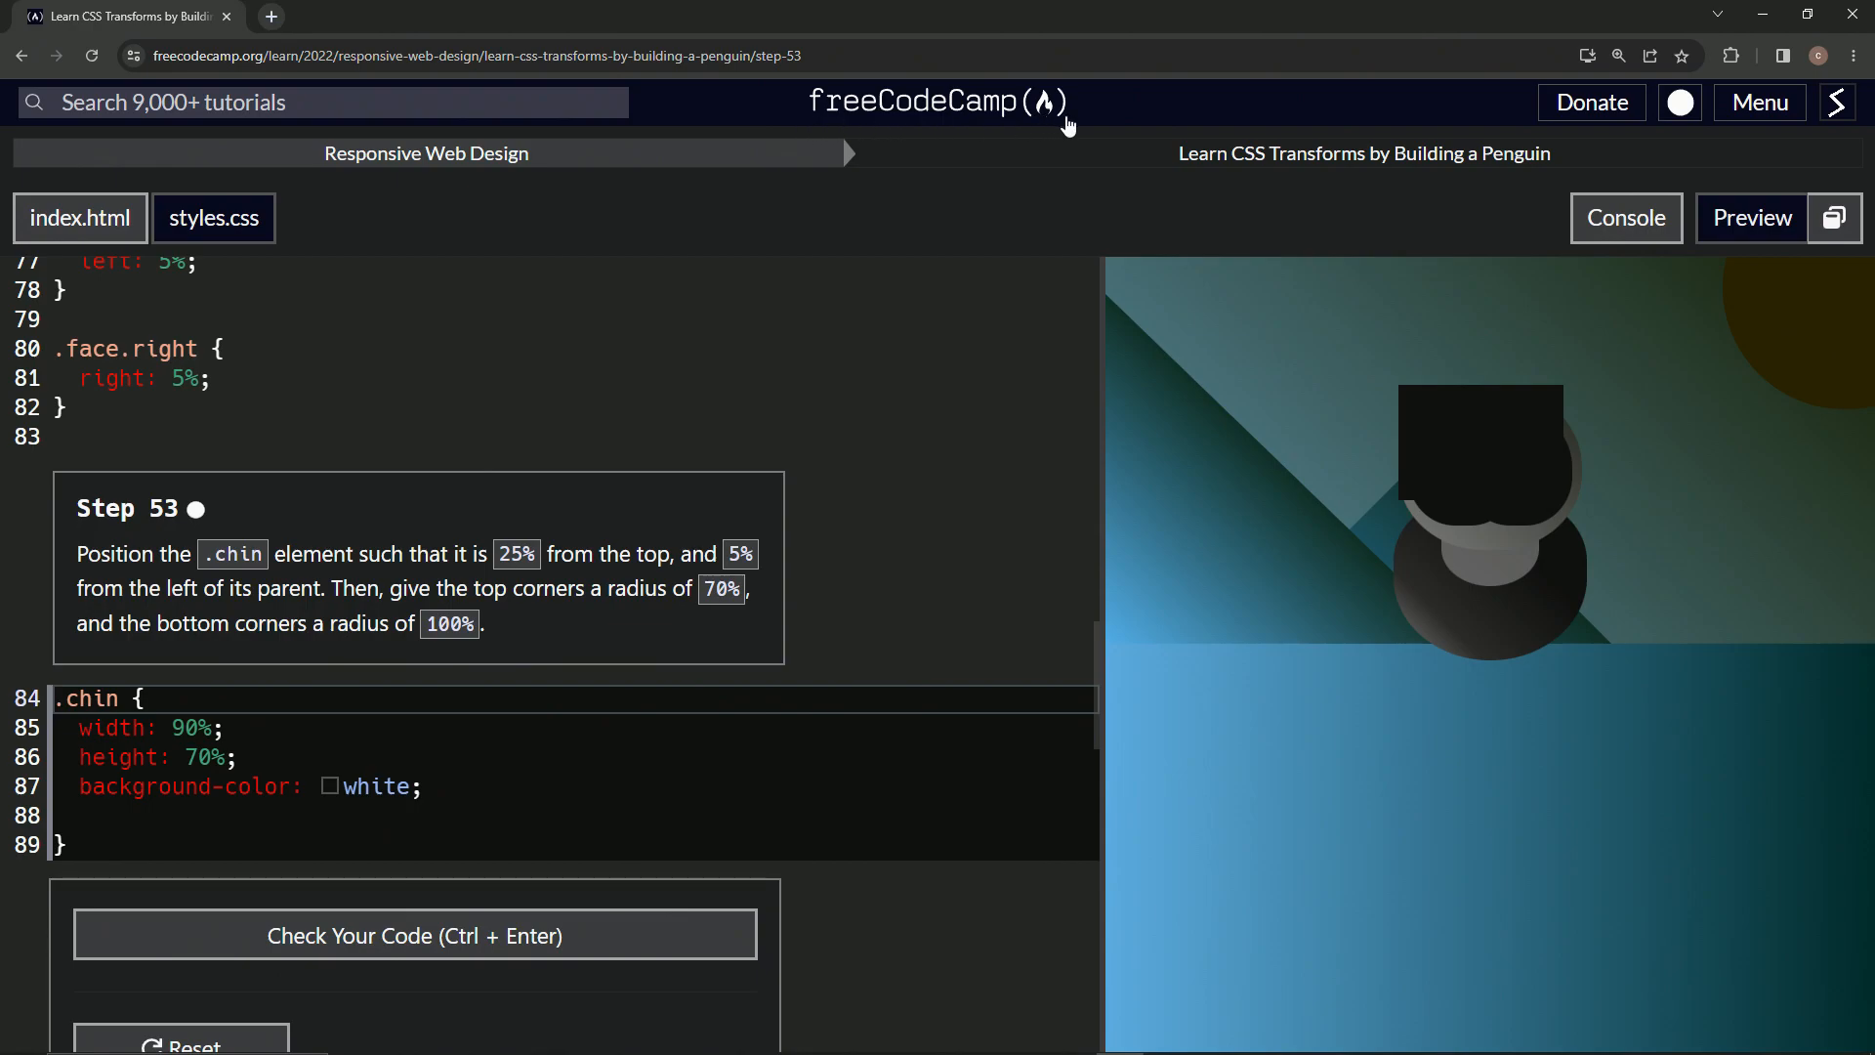
mouse_move(898, 188)
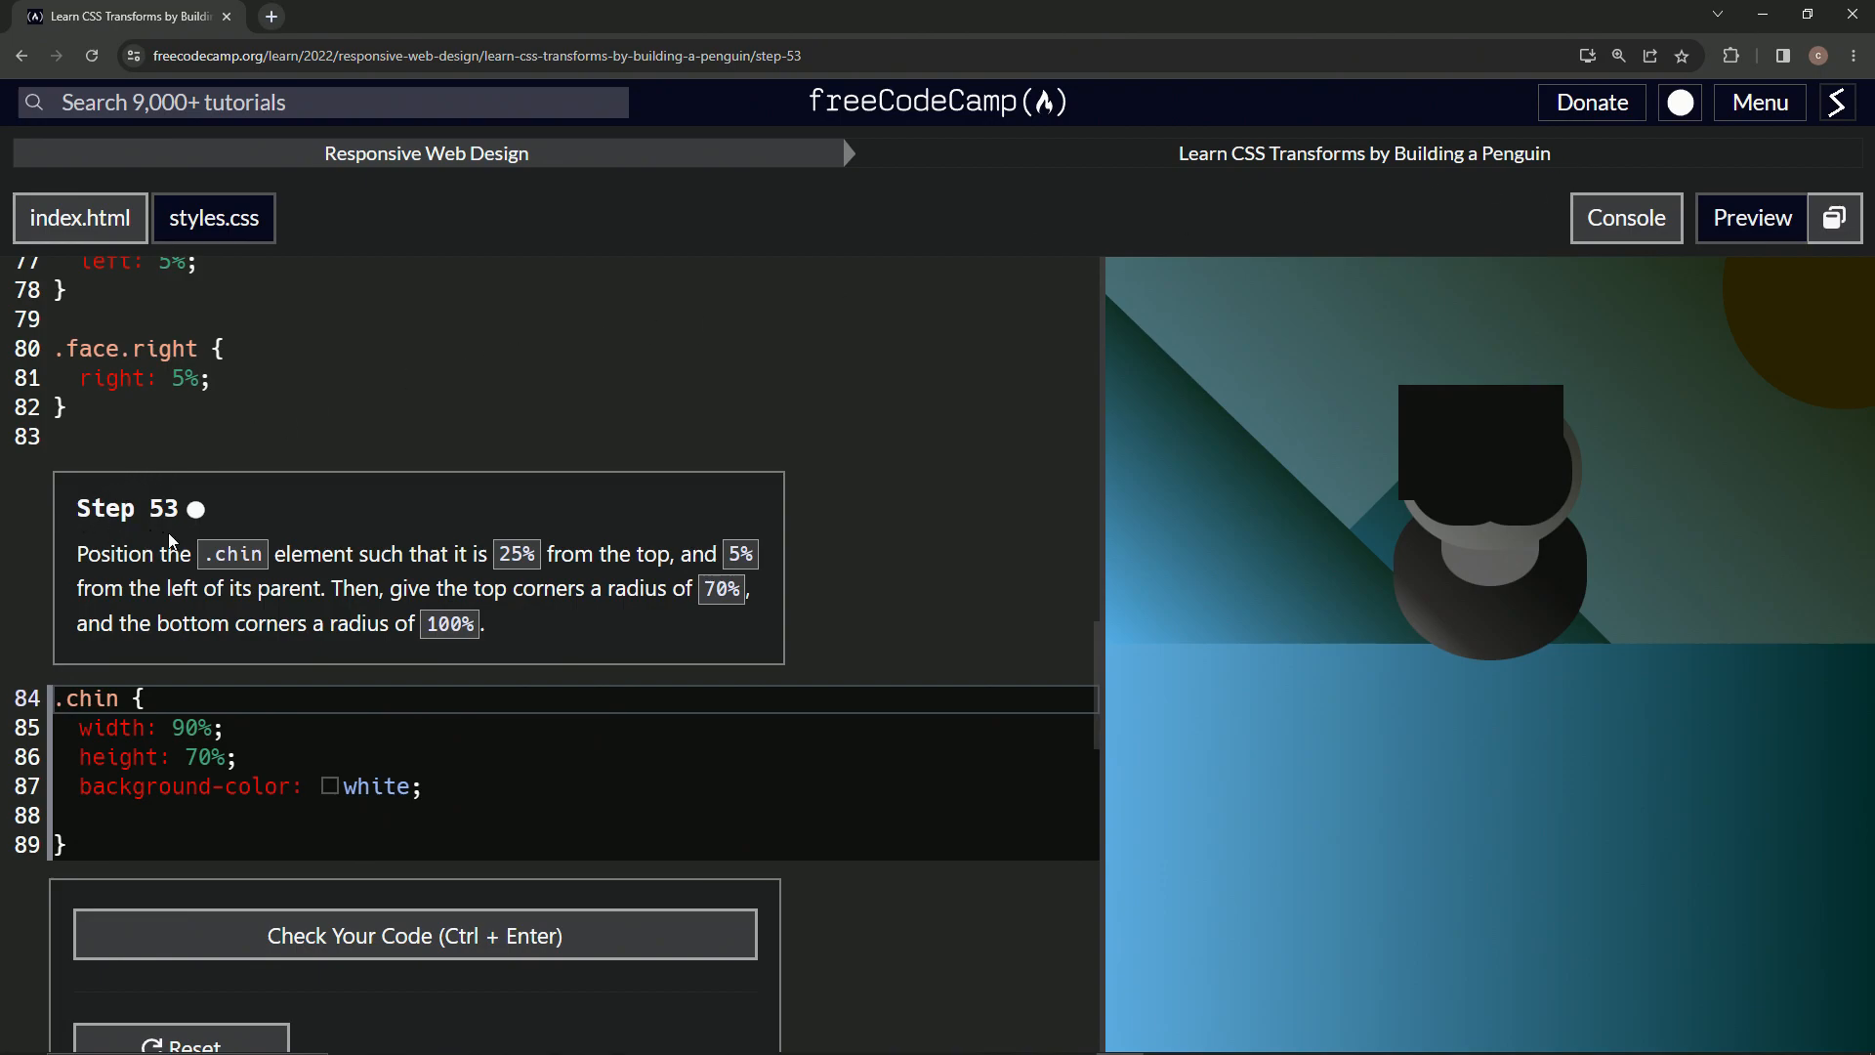
mouse_move(63, 574)
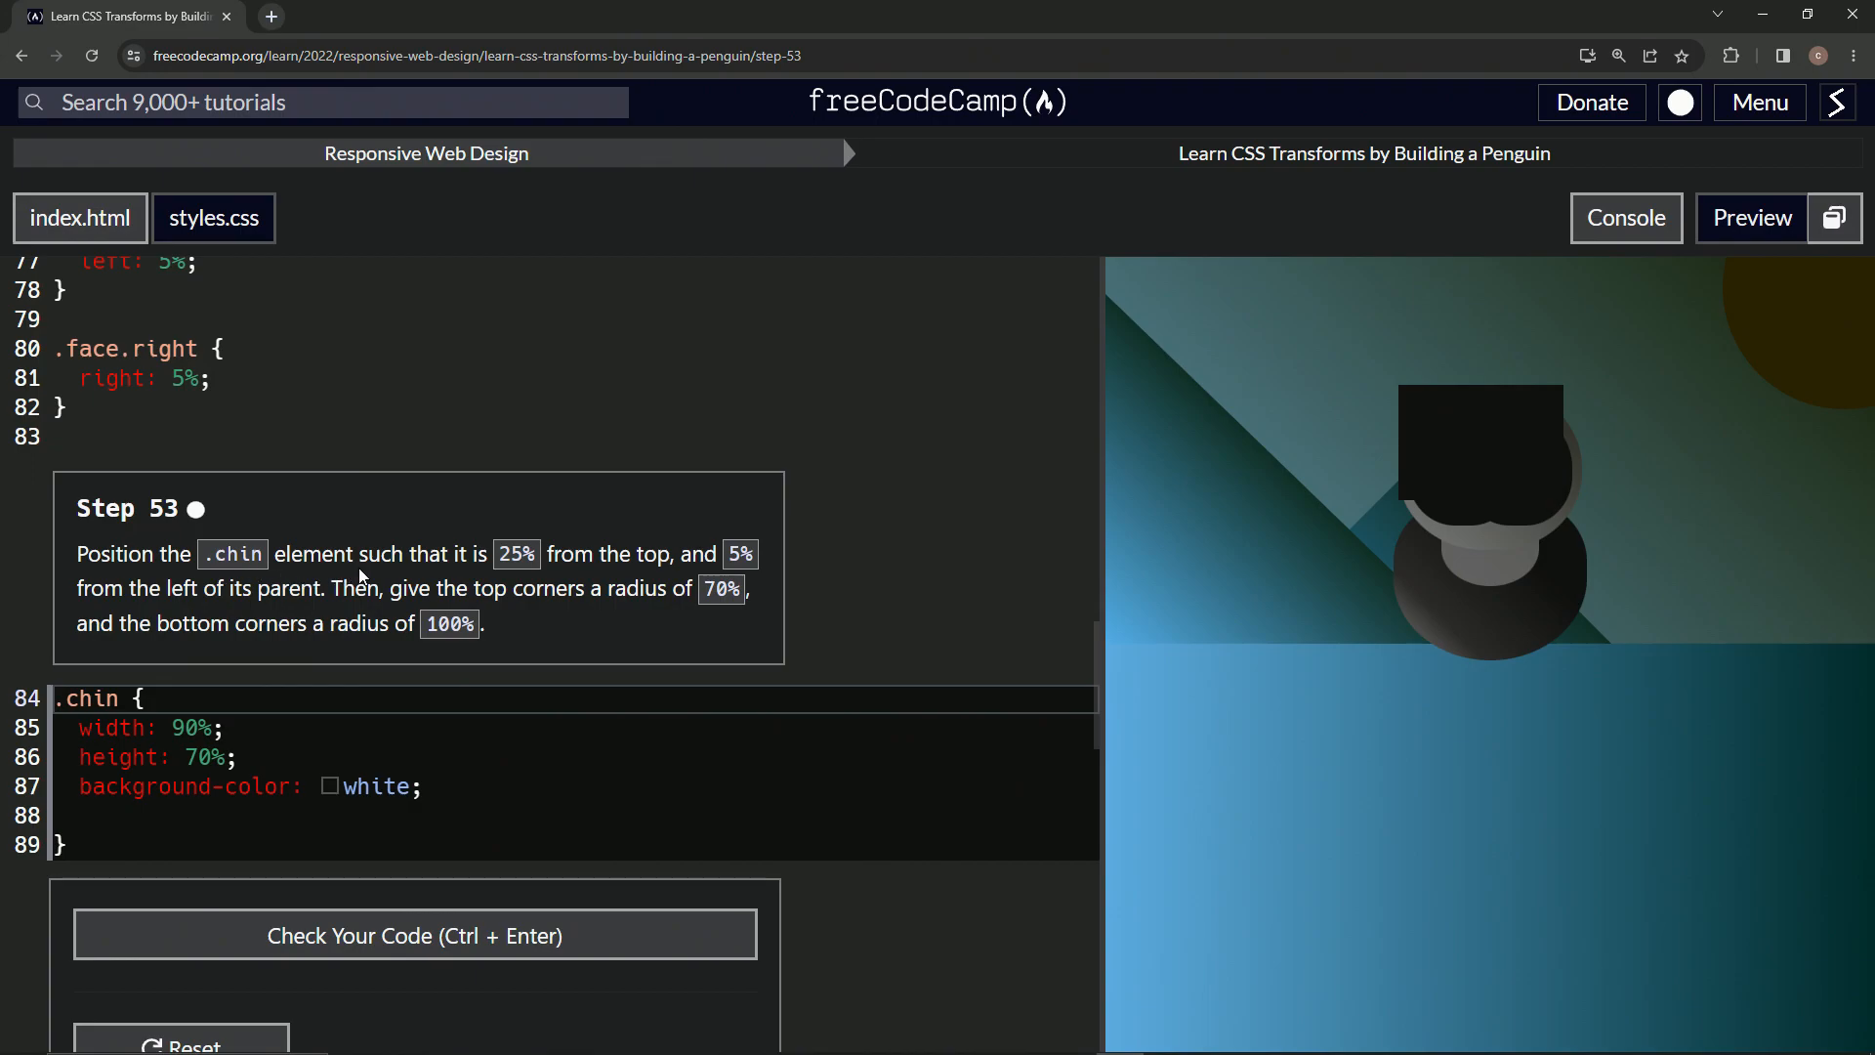
mouse_move(603, 560)
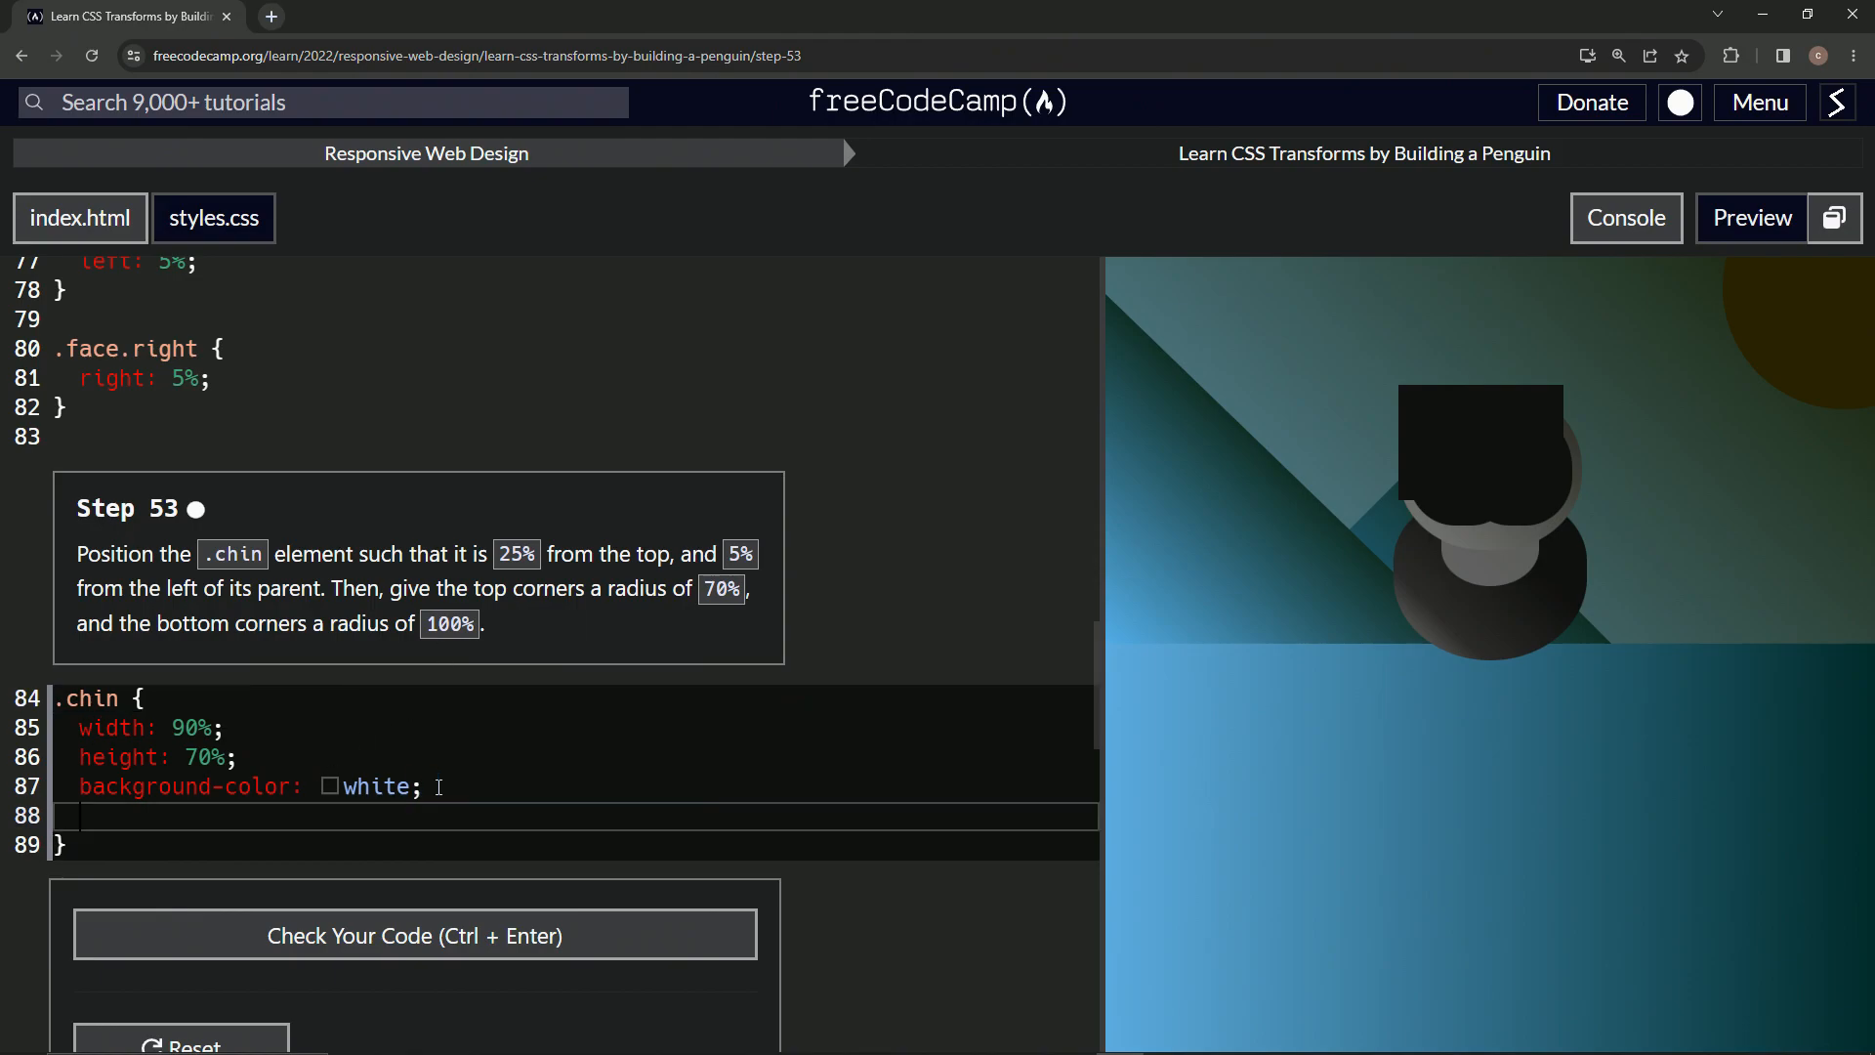
Step: Add top: 25% and left: 5% to .chin and begin the border-radius declaration
type("top")
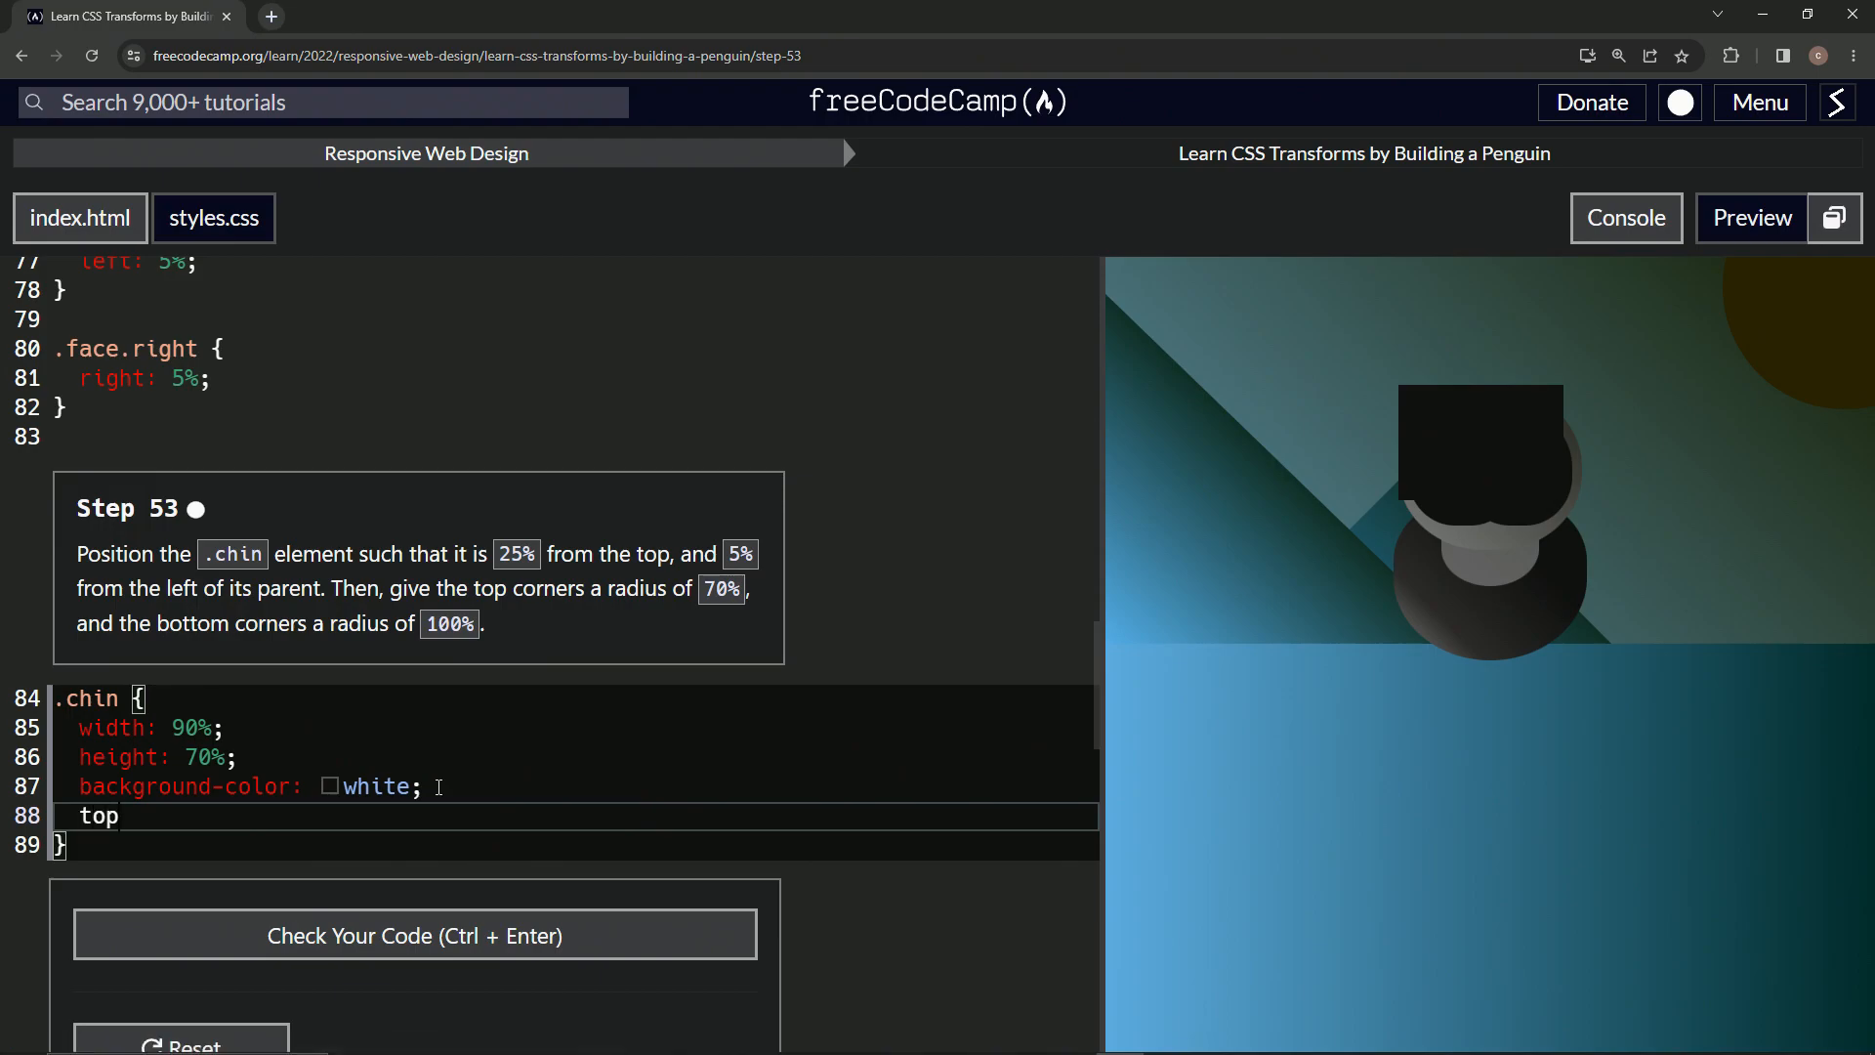
type(": 2")
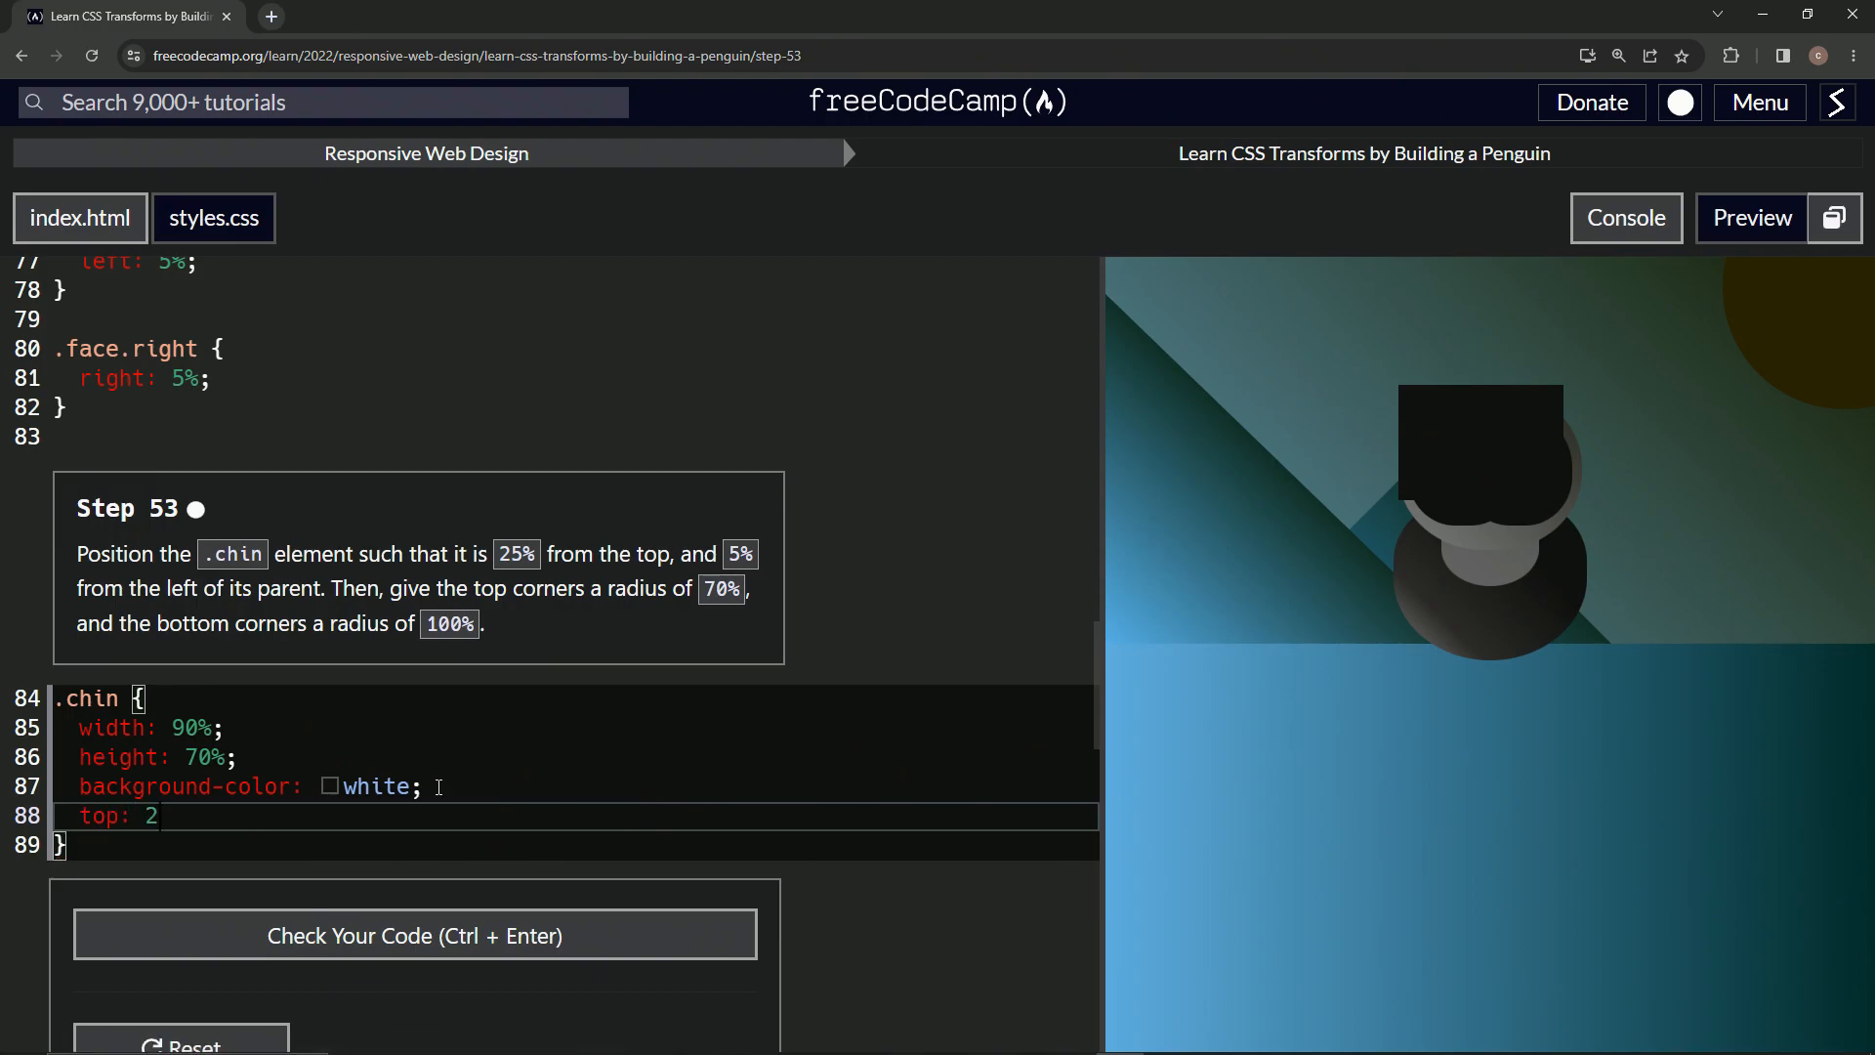
type("5%;")
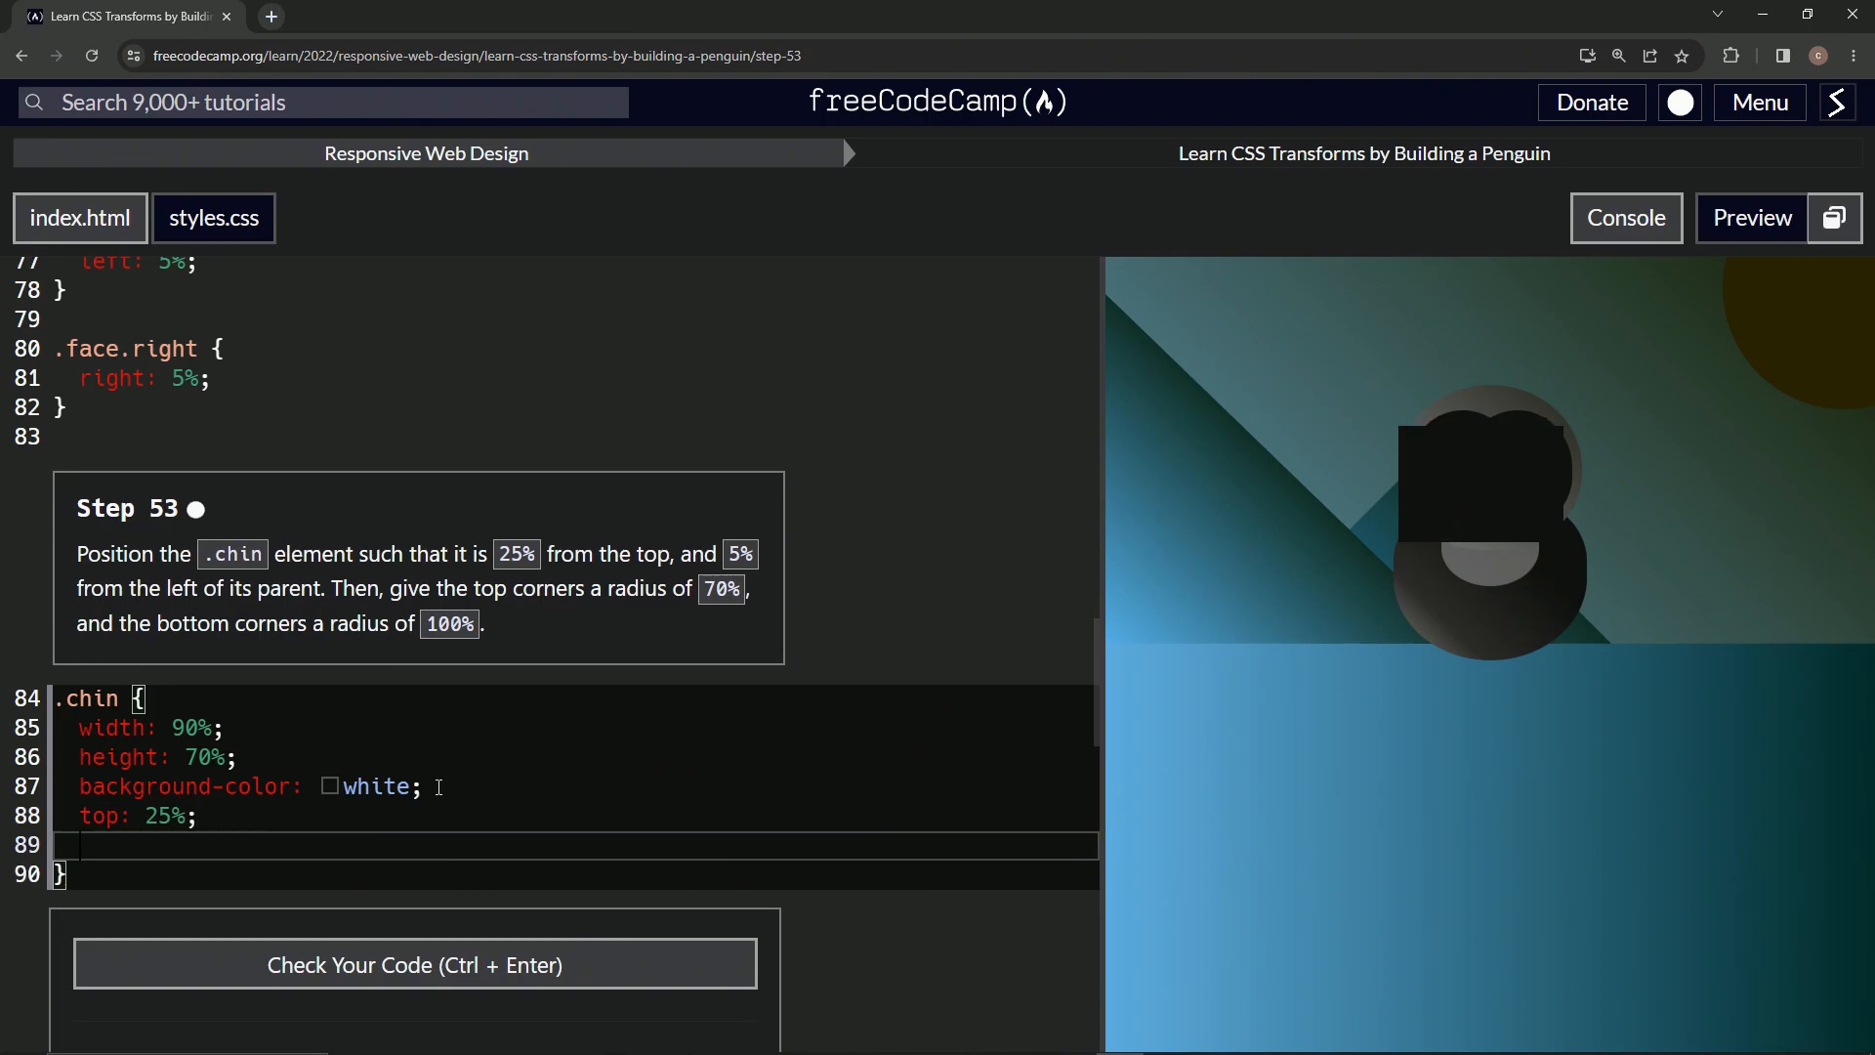
type("left:")
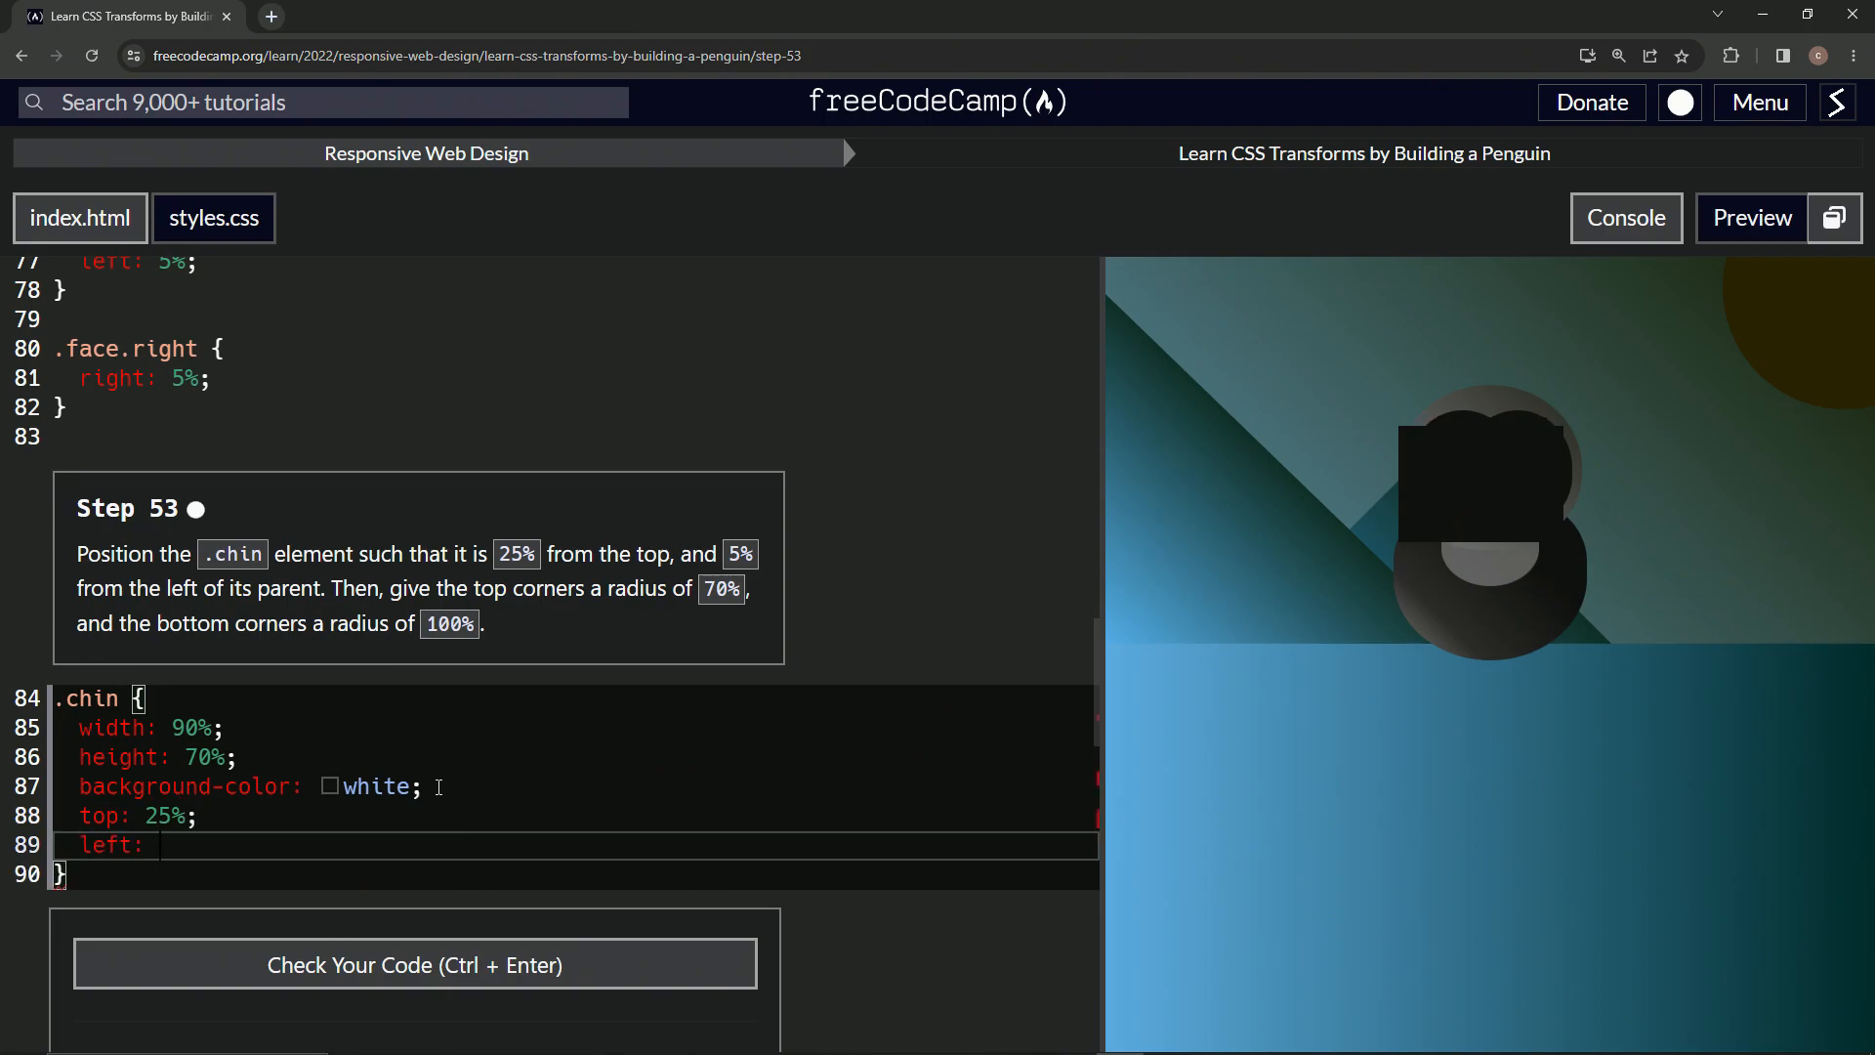
type("5")
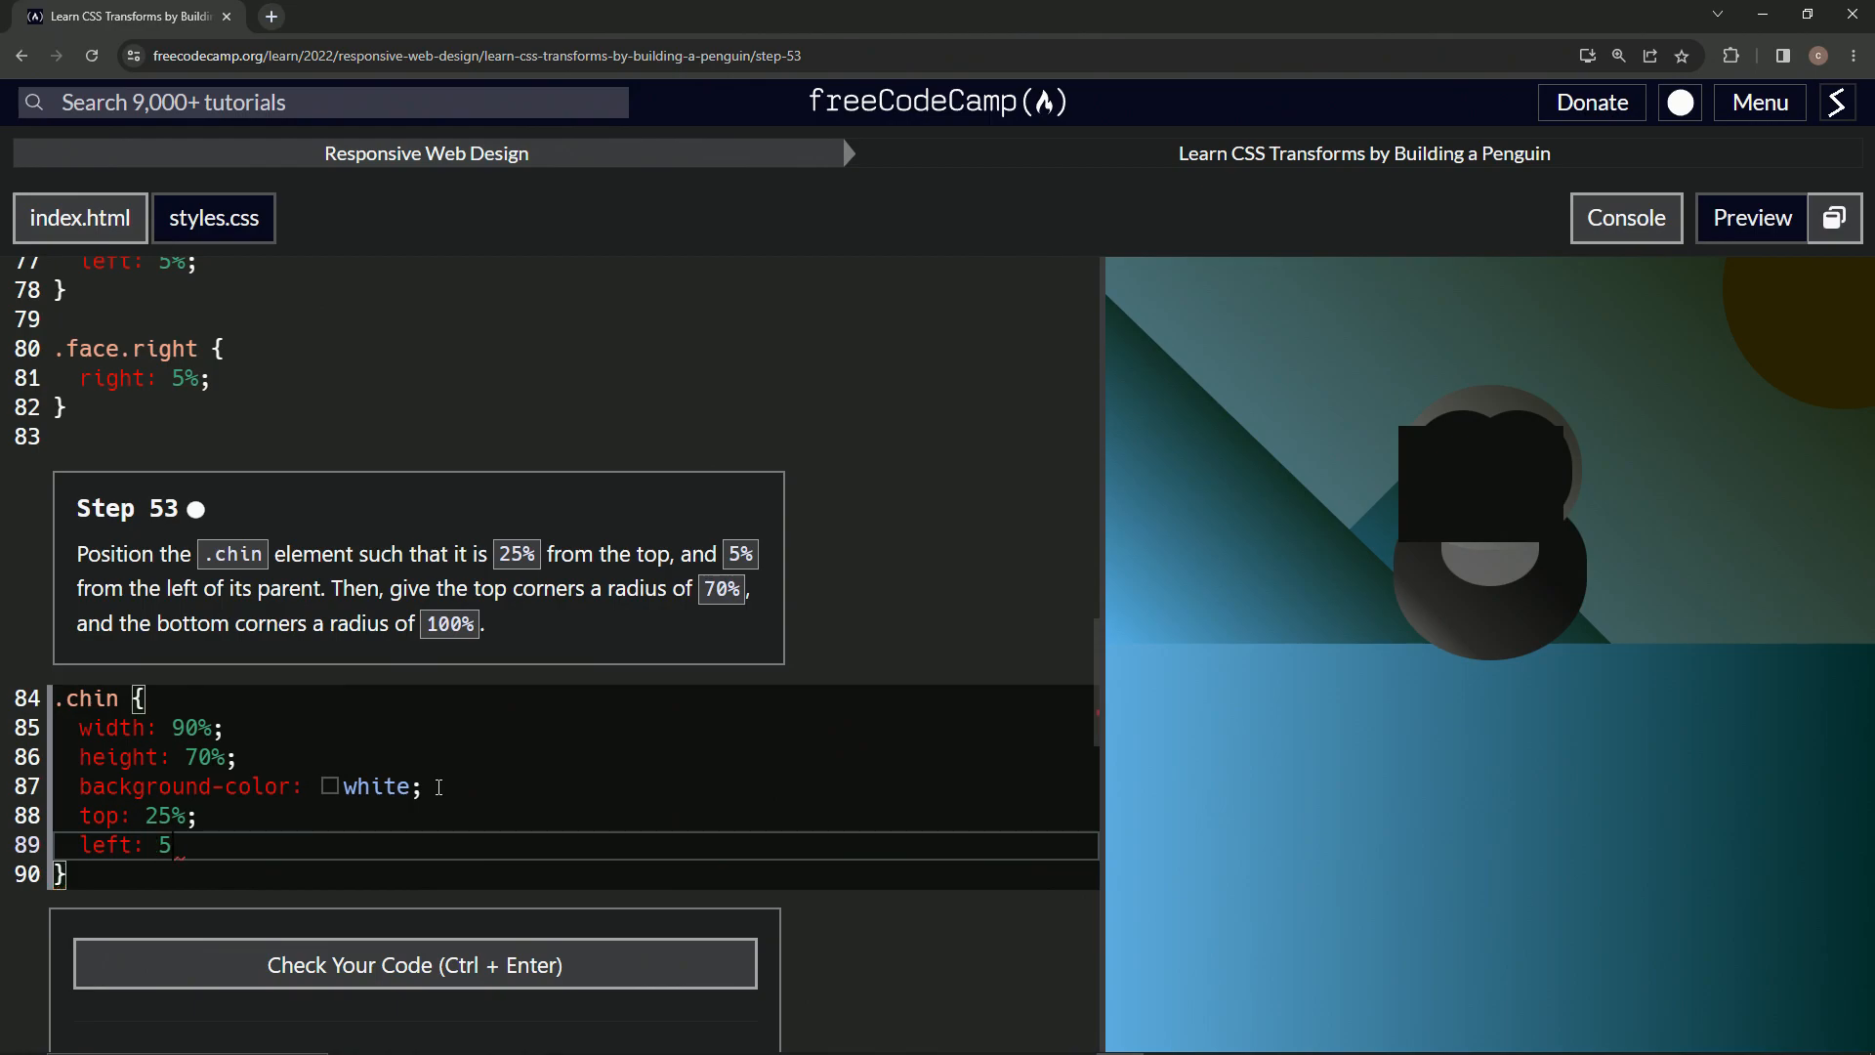
type("%;")
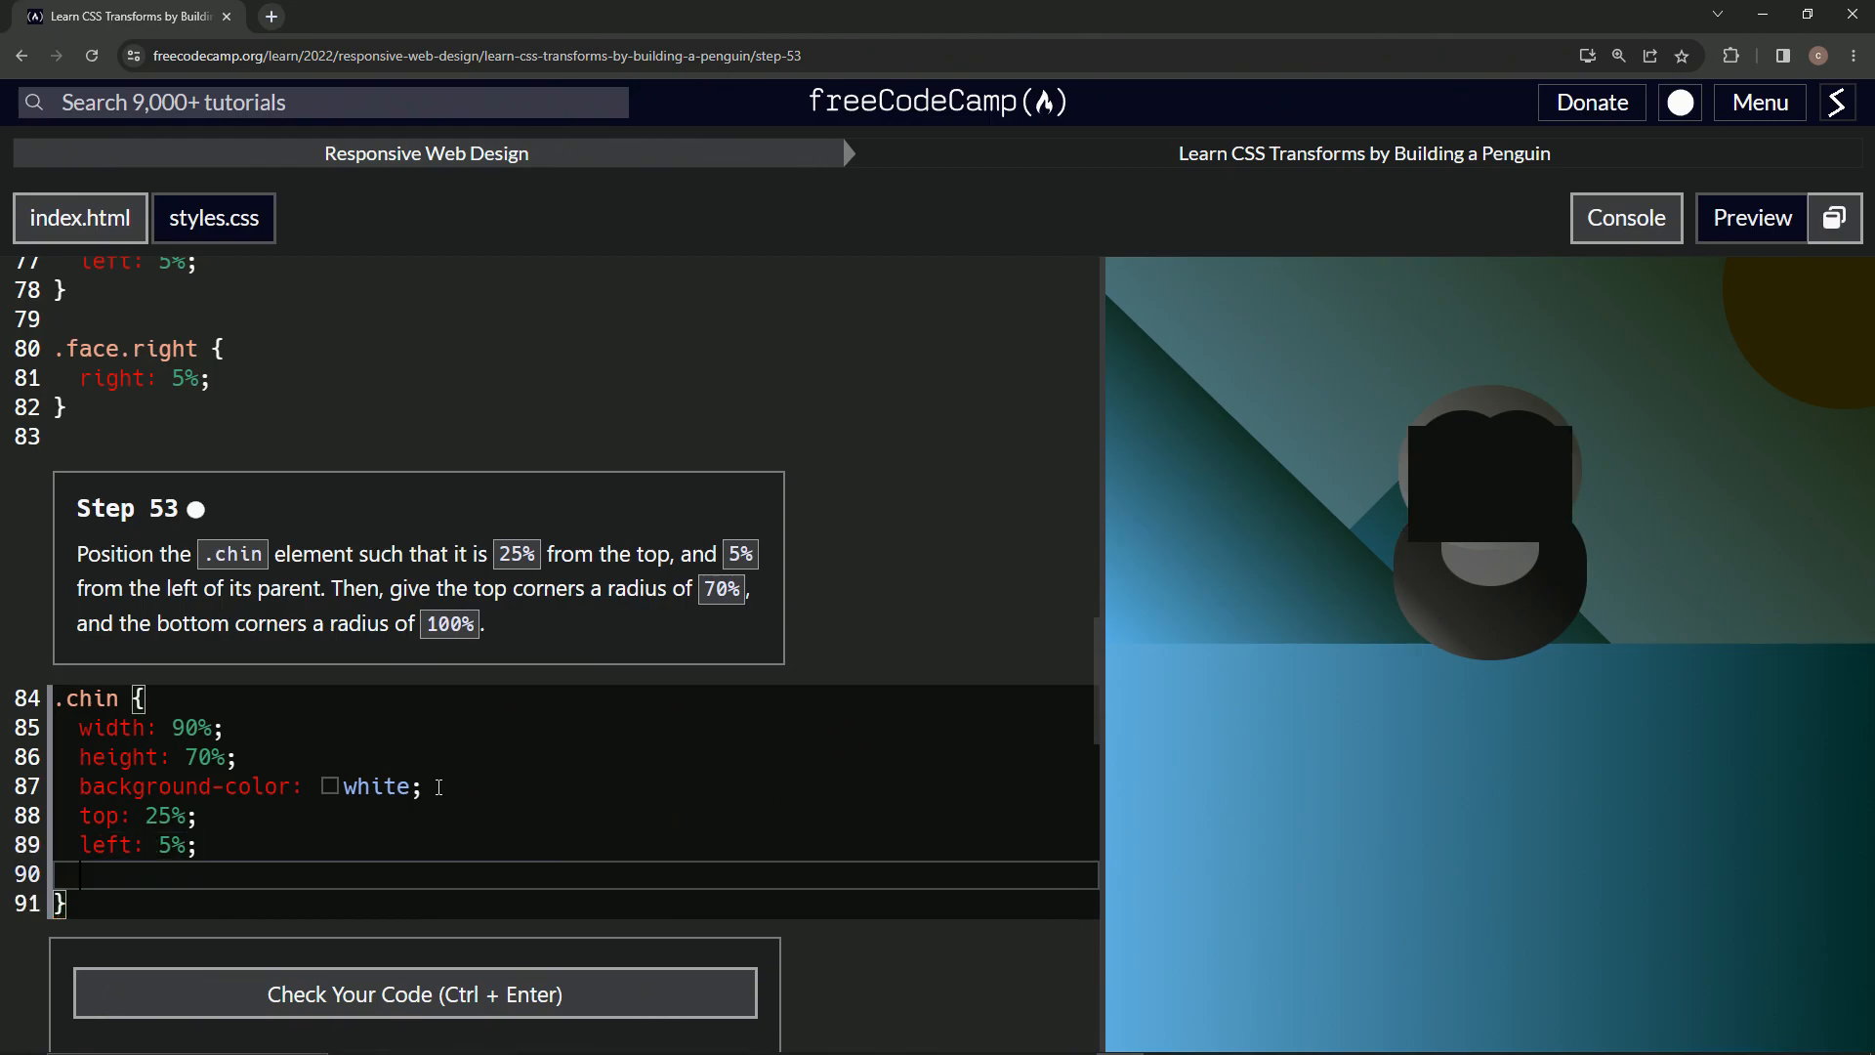
type("border-radi")
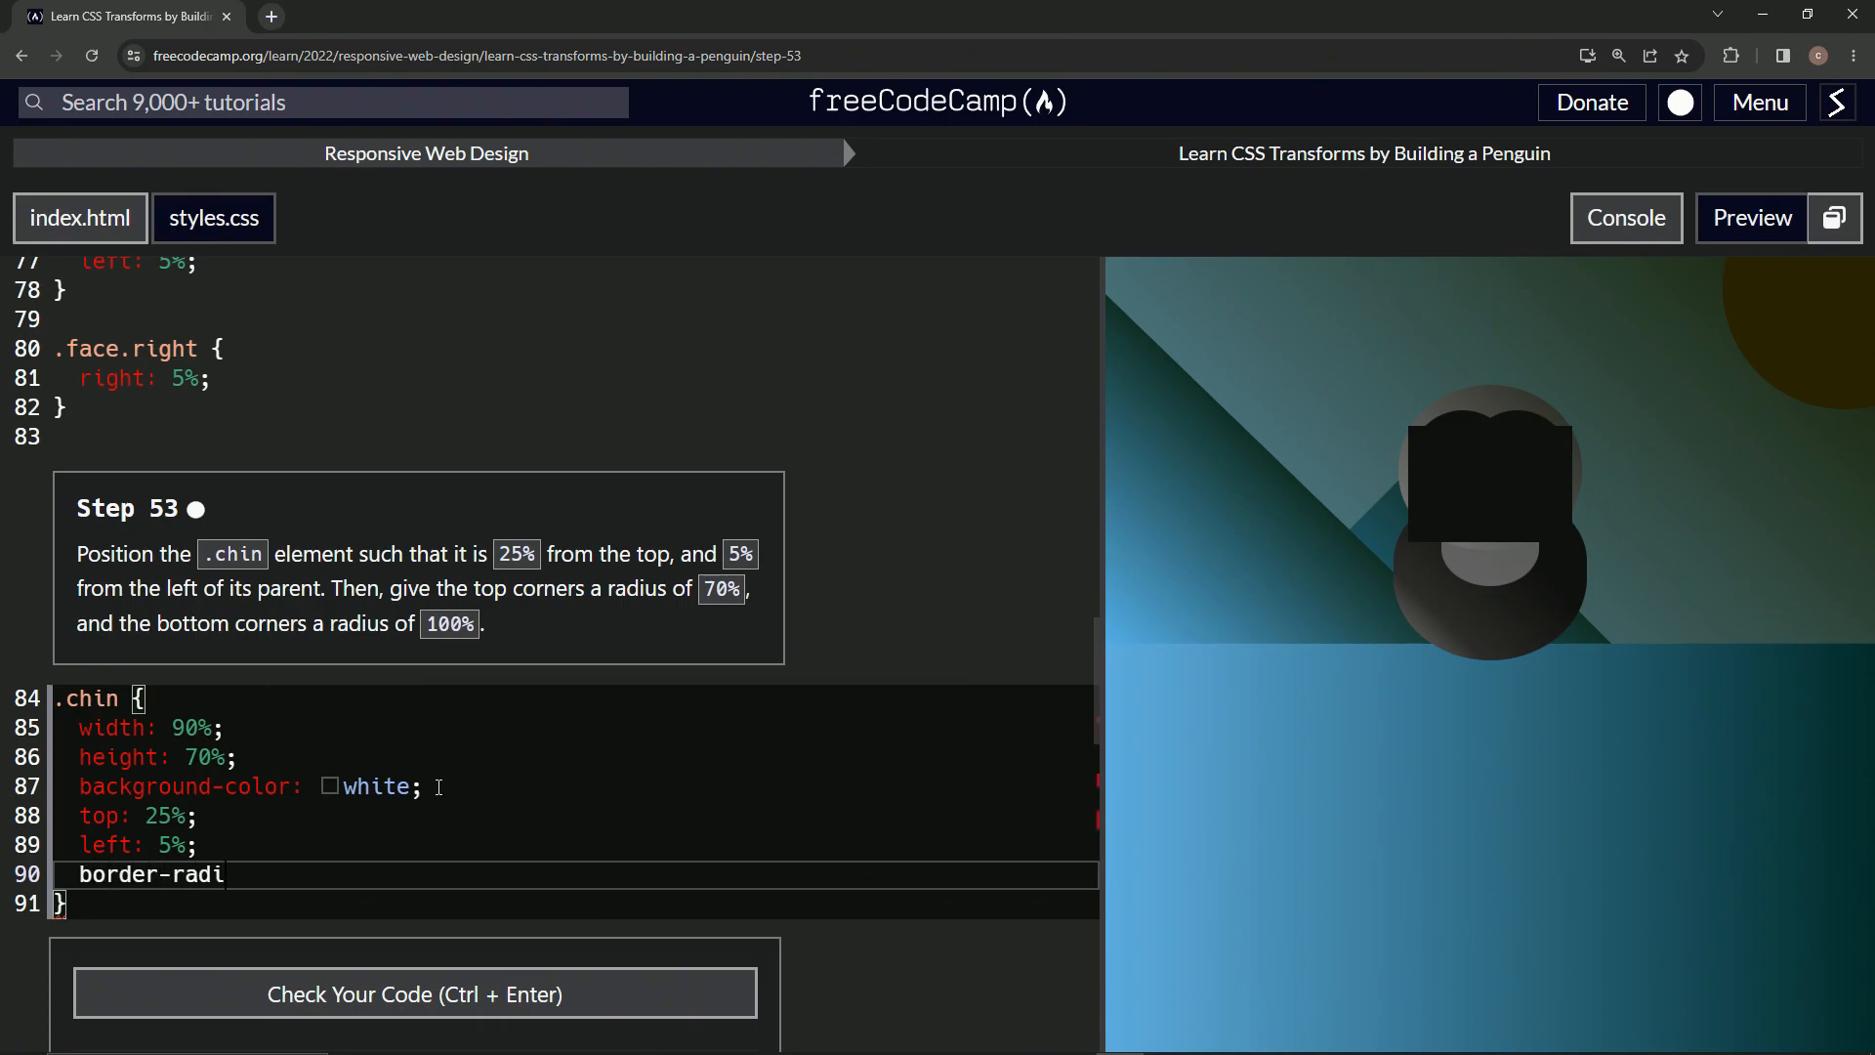
Step: Complete border-radius: 70% 70% 100% 100%; on .chin, correcting mistyped digits
type("us: 70% 70")
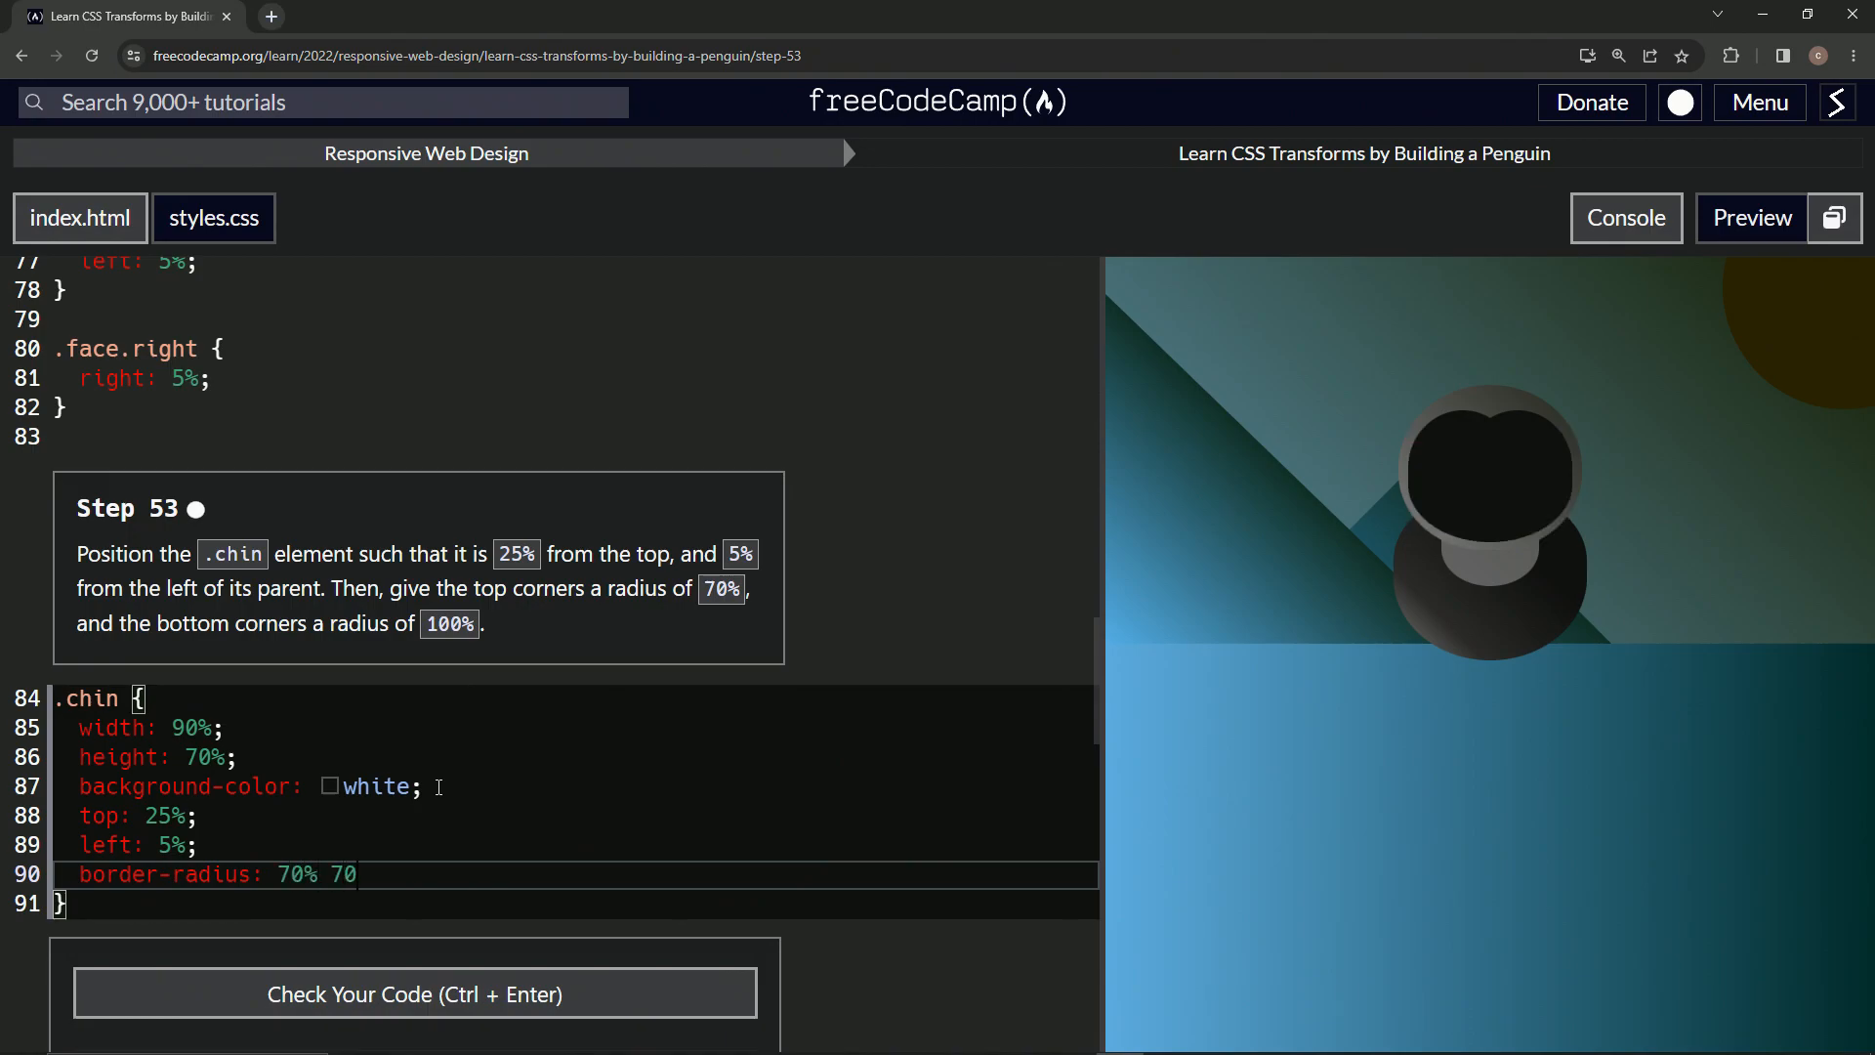
type("1")
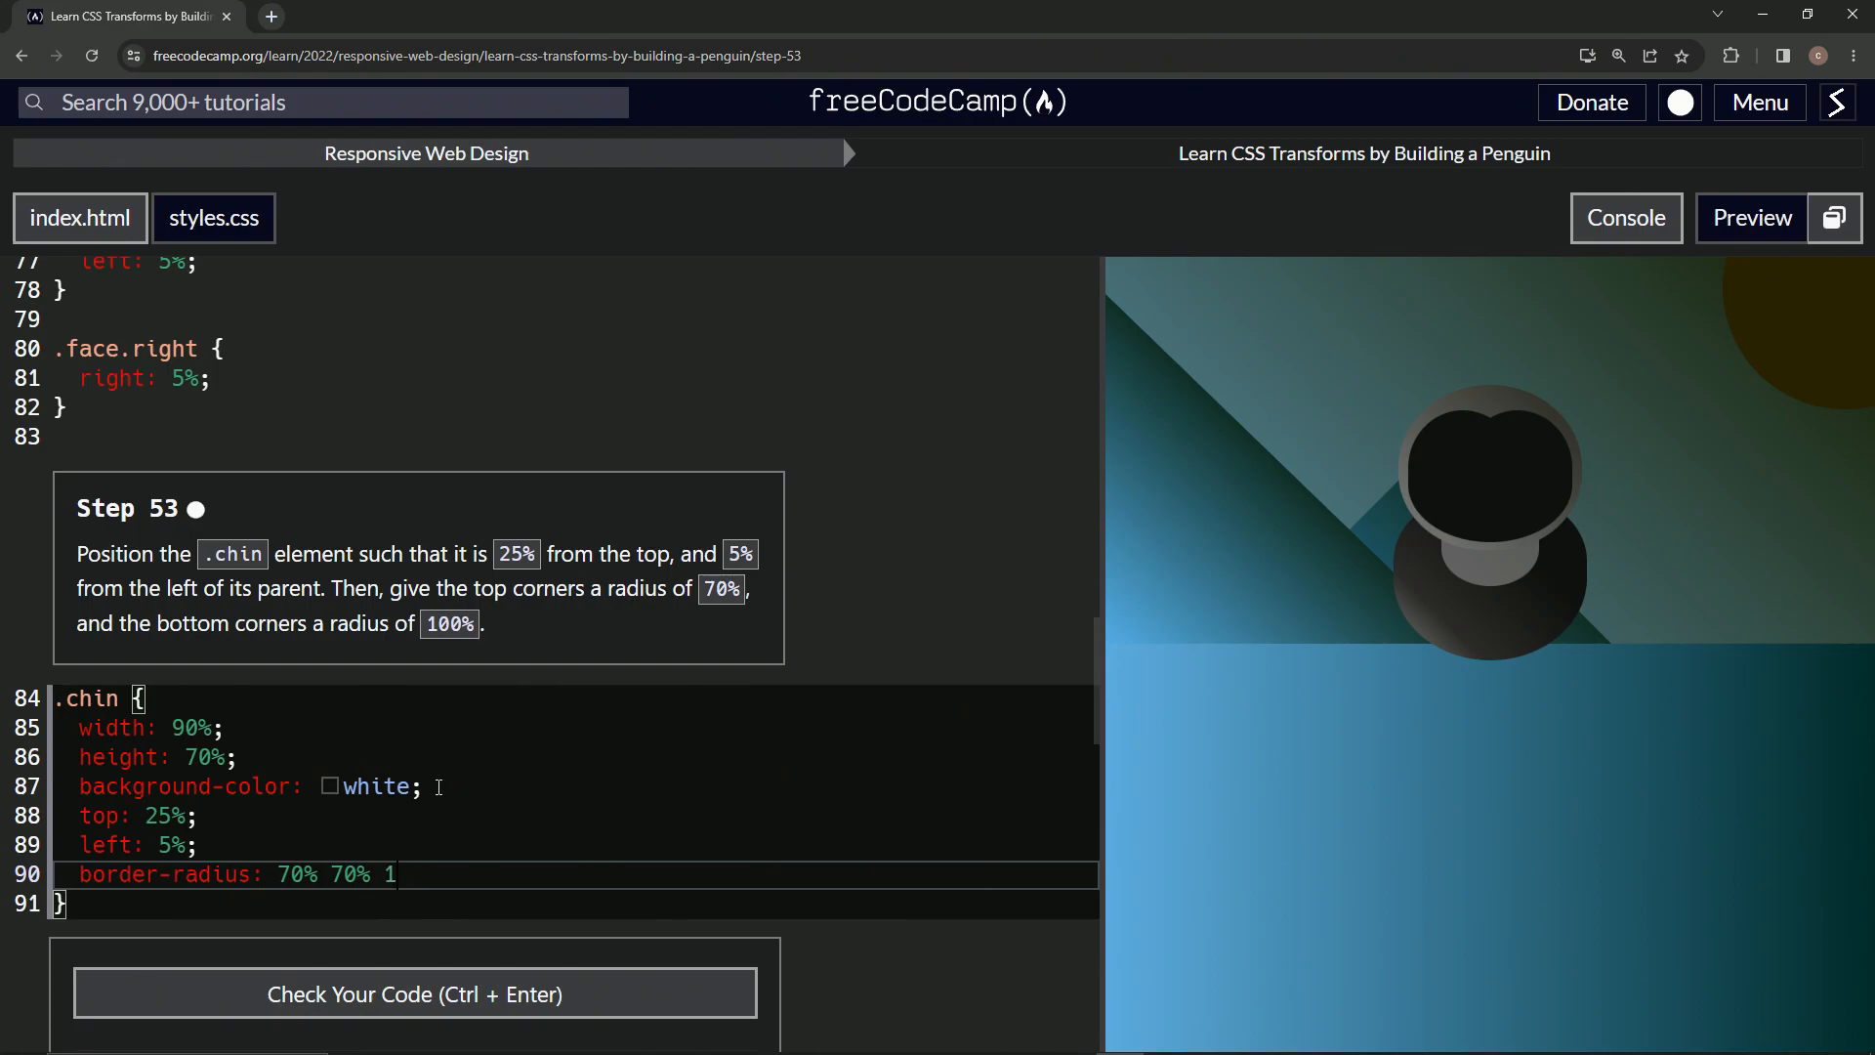
type("909")
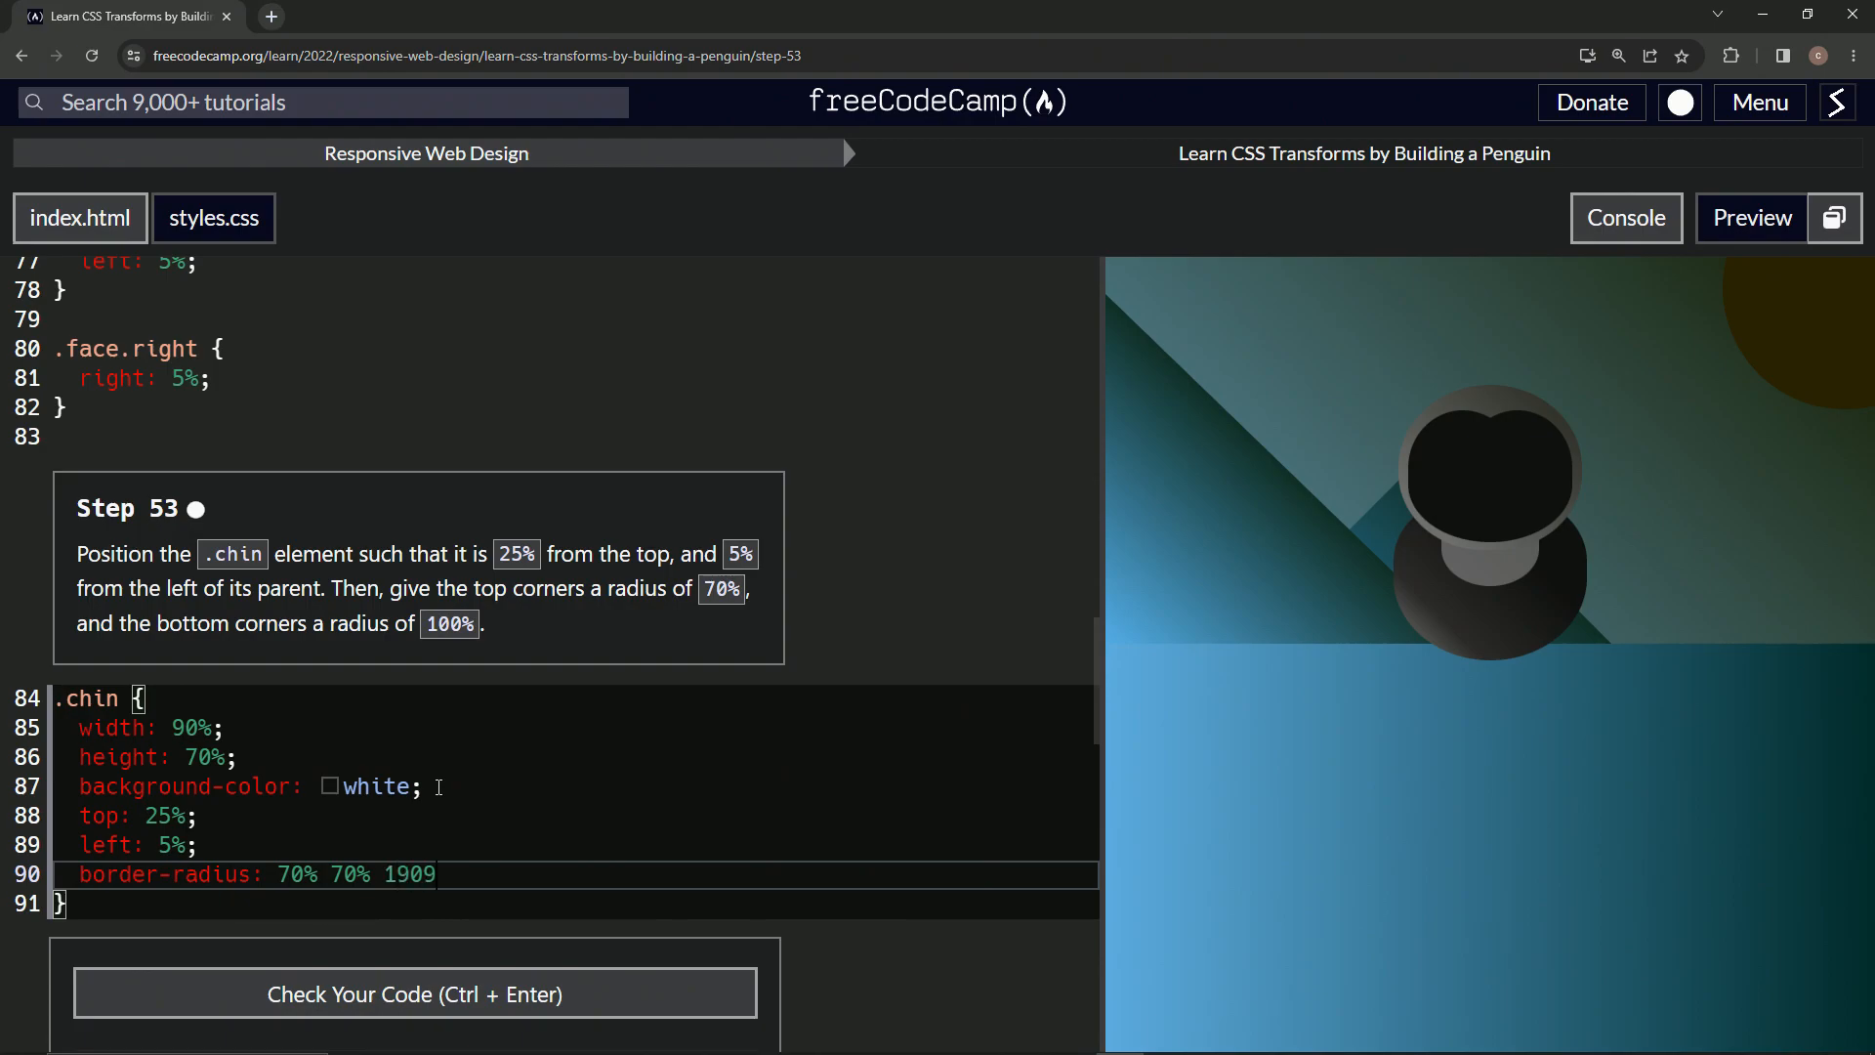
key("Backspace")
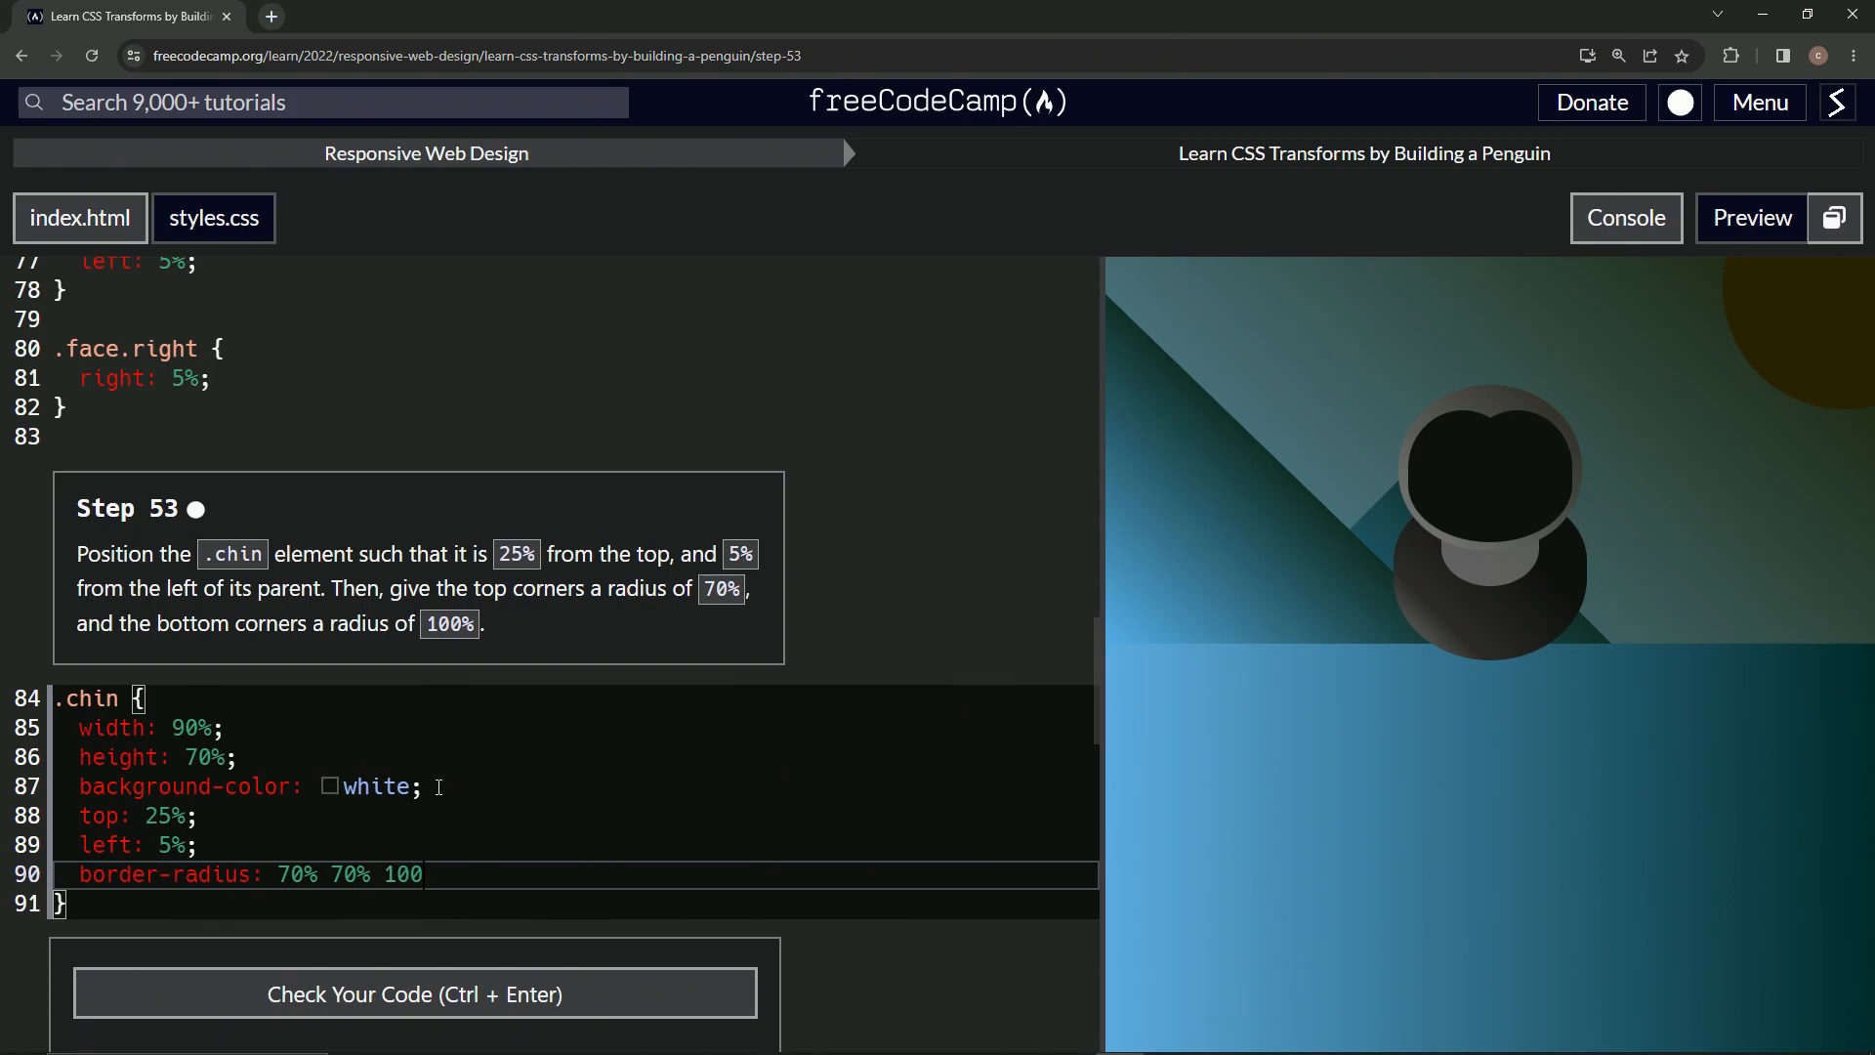
type("%")
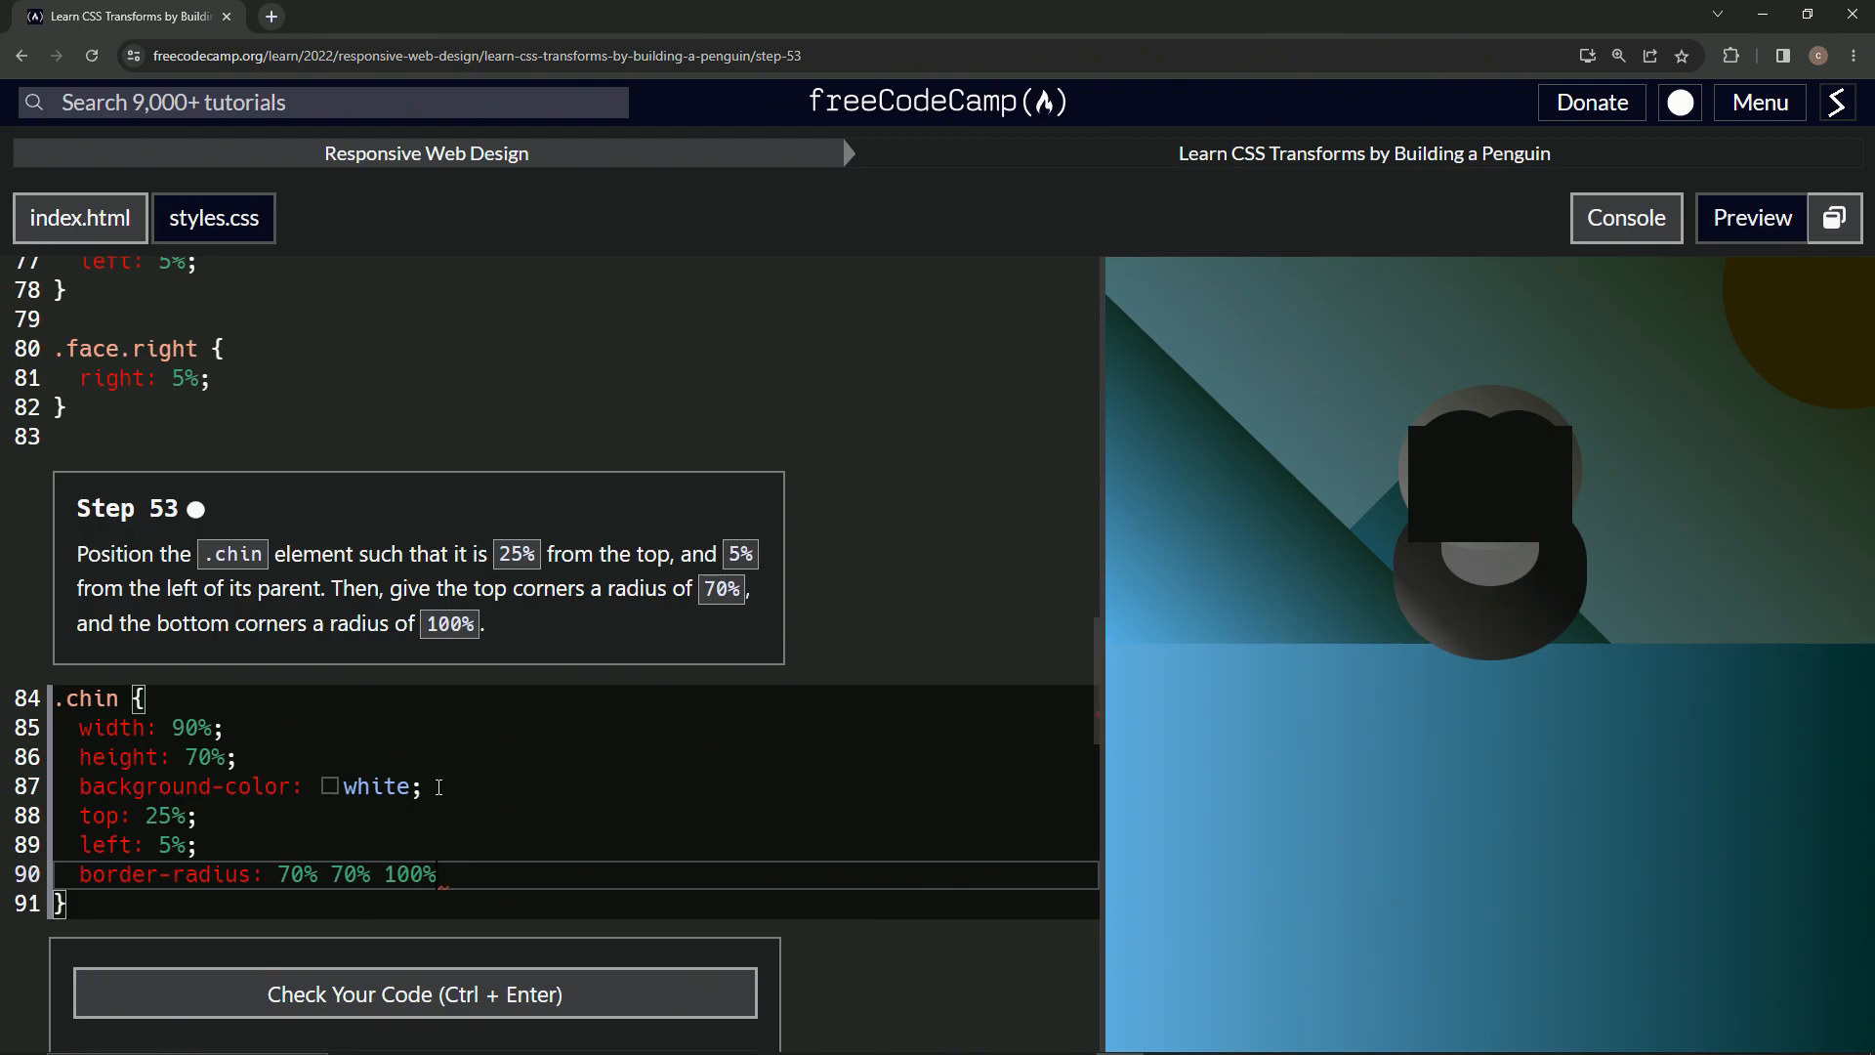
type("1")
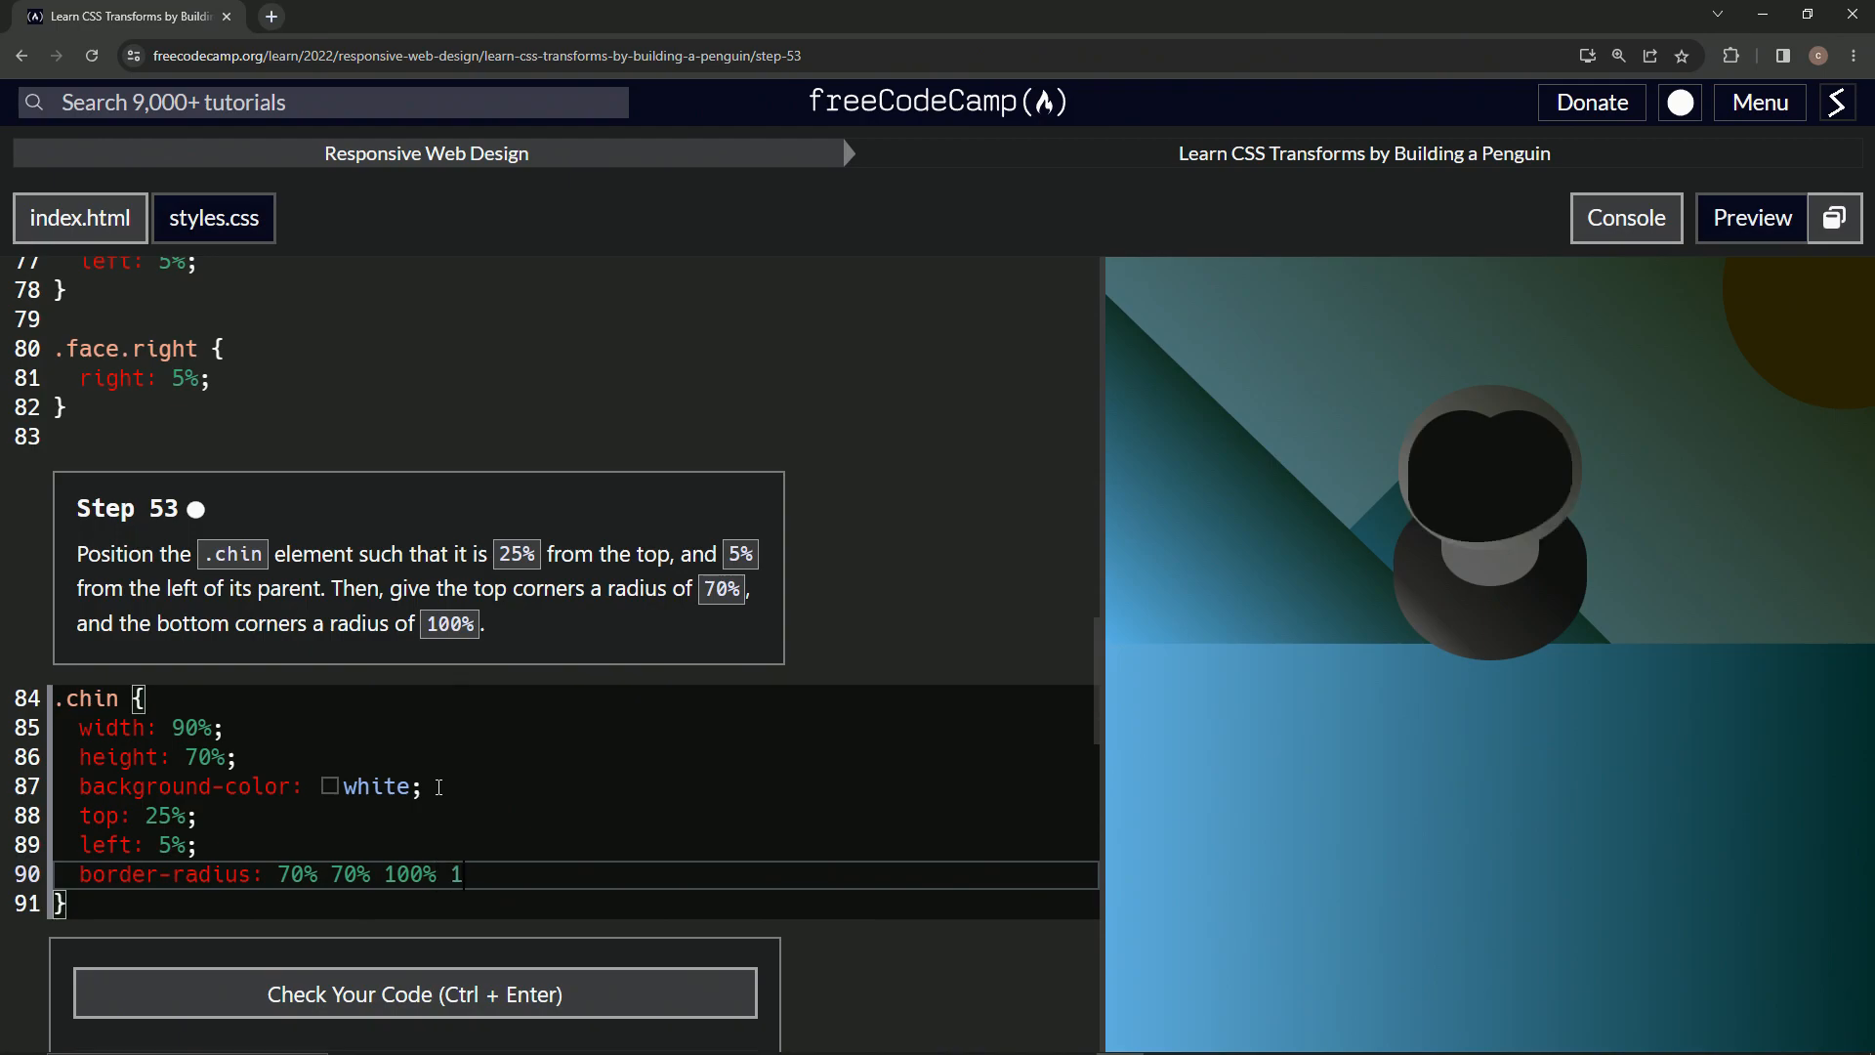
type("00%")
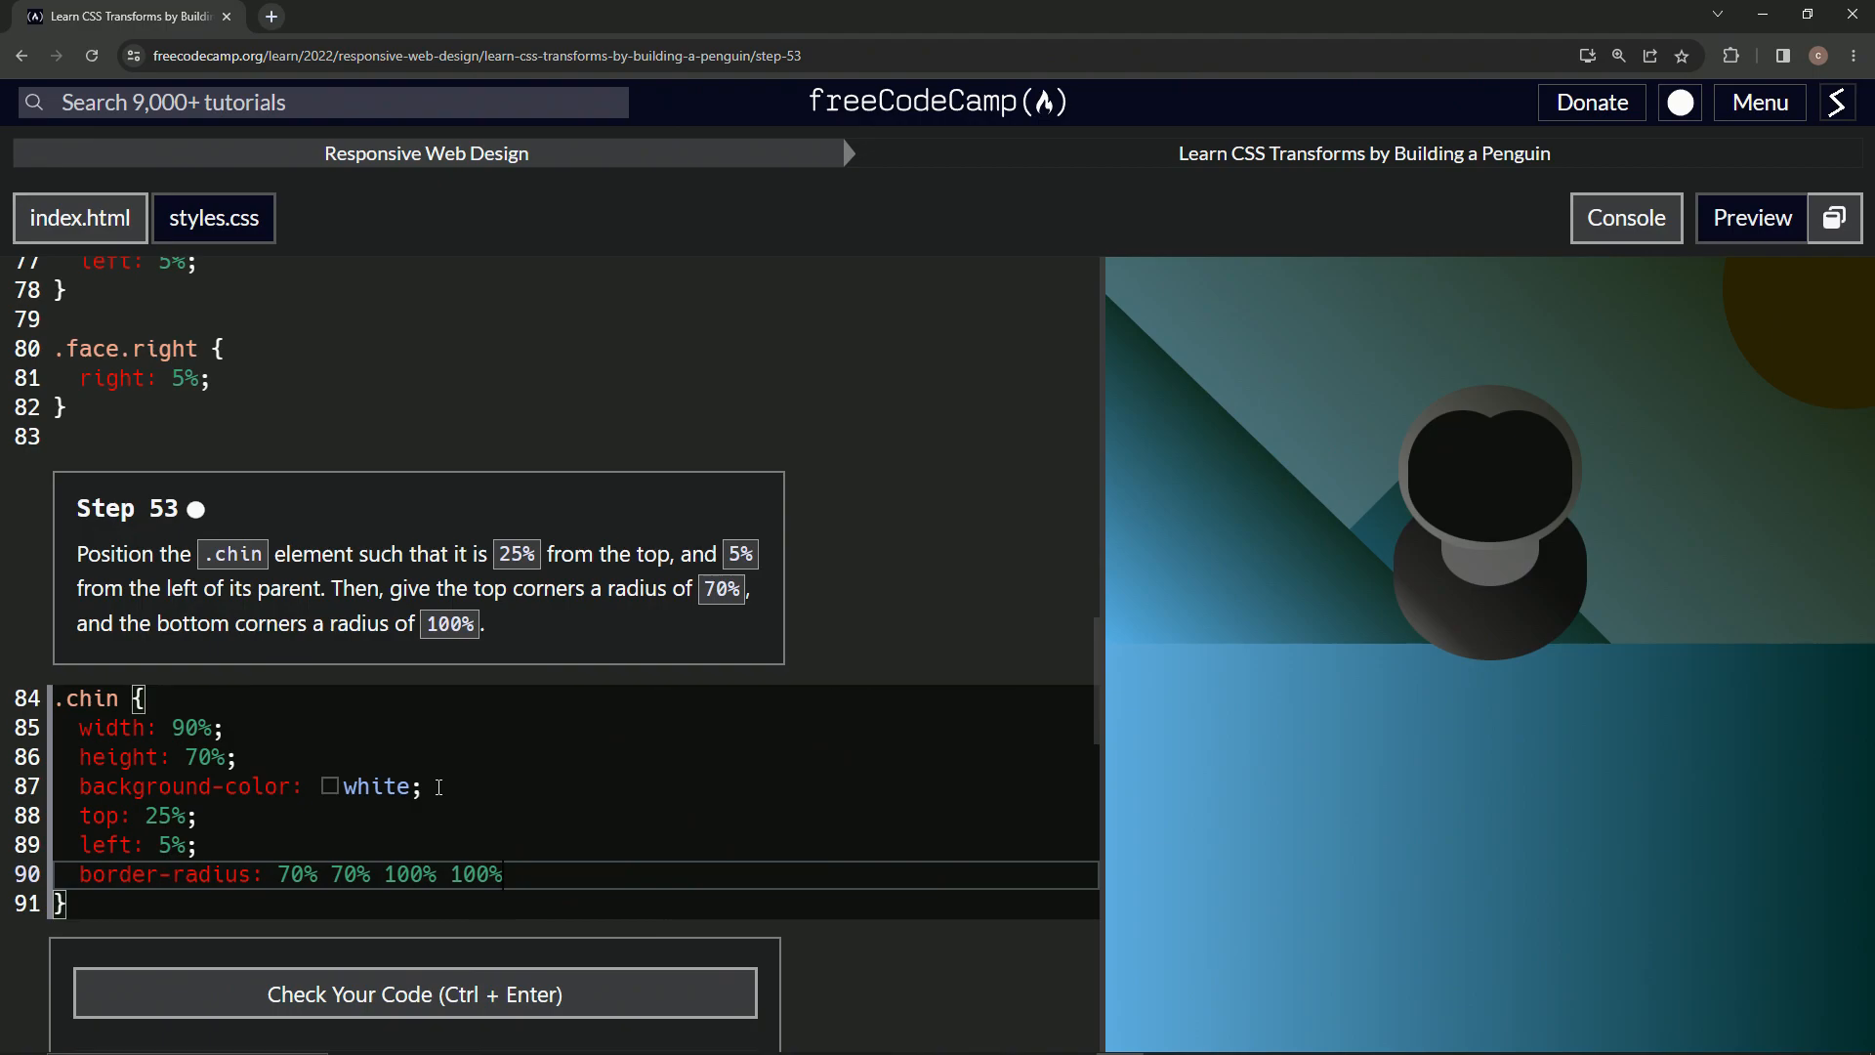
type(";")
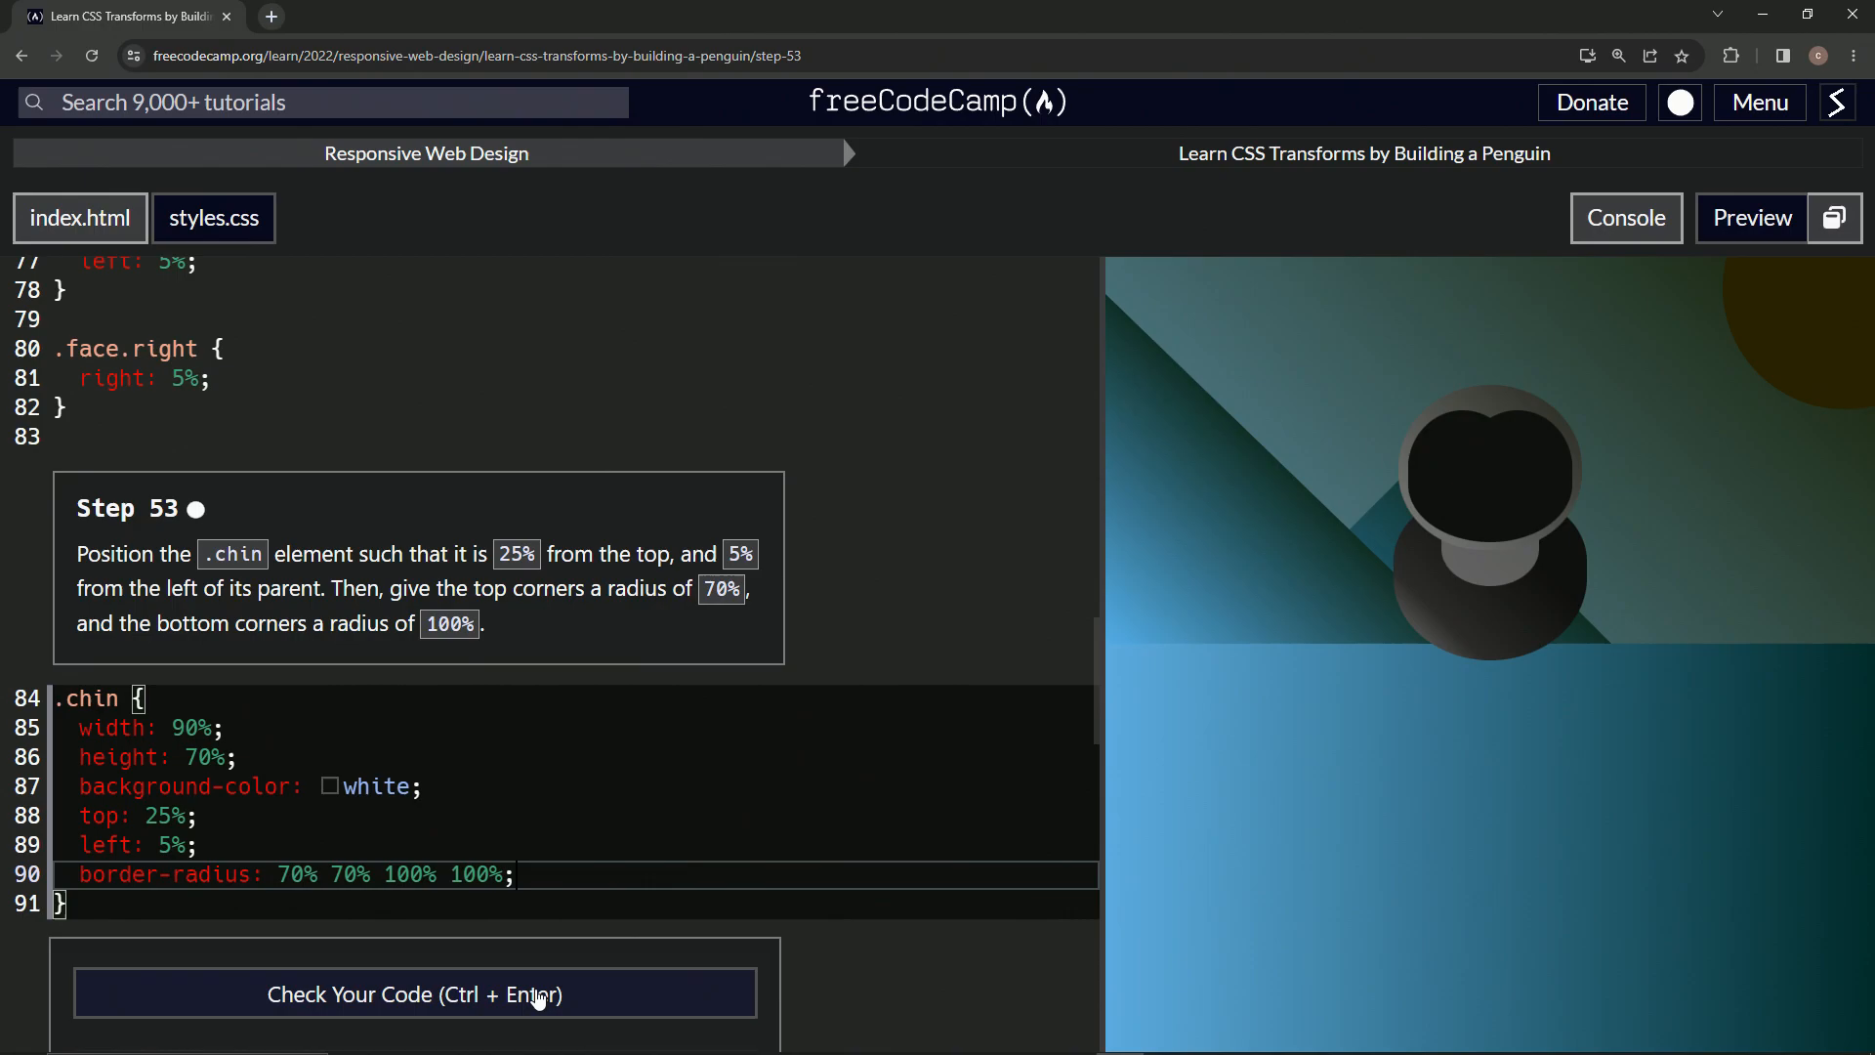
Step: Check the code to pass step 53 and submit to advance to step 54
left_click(413, 994)
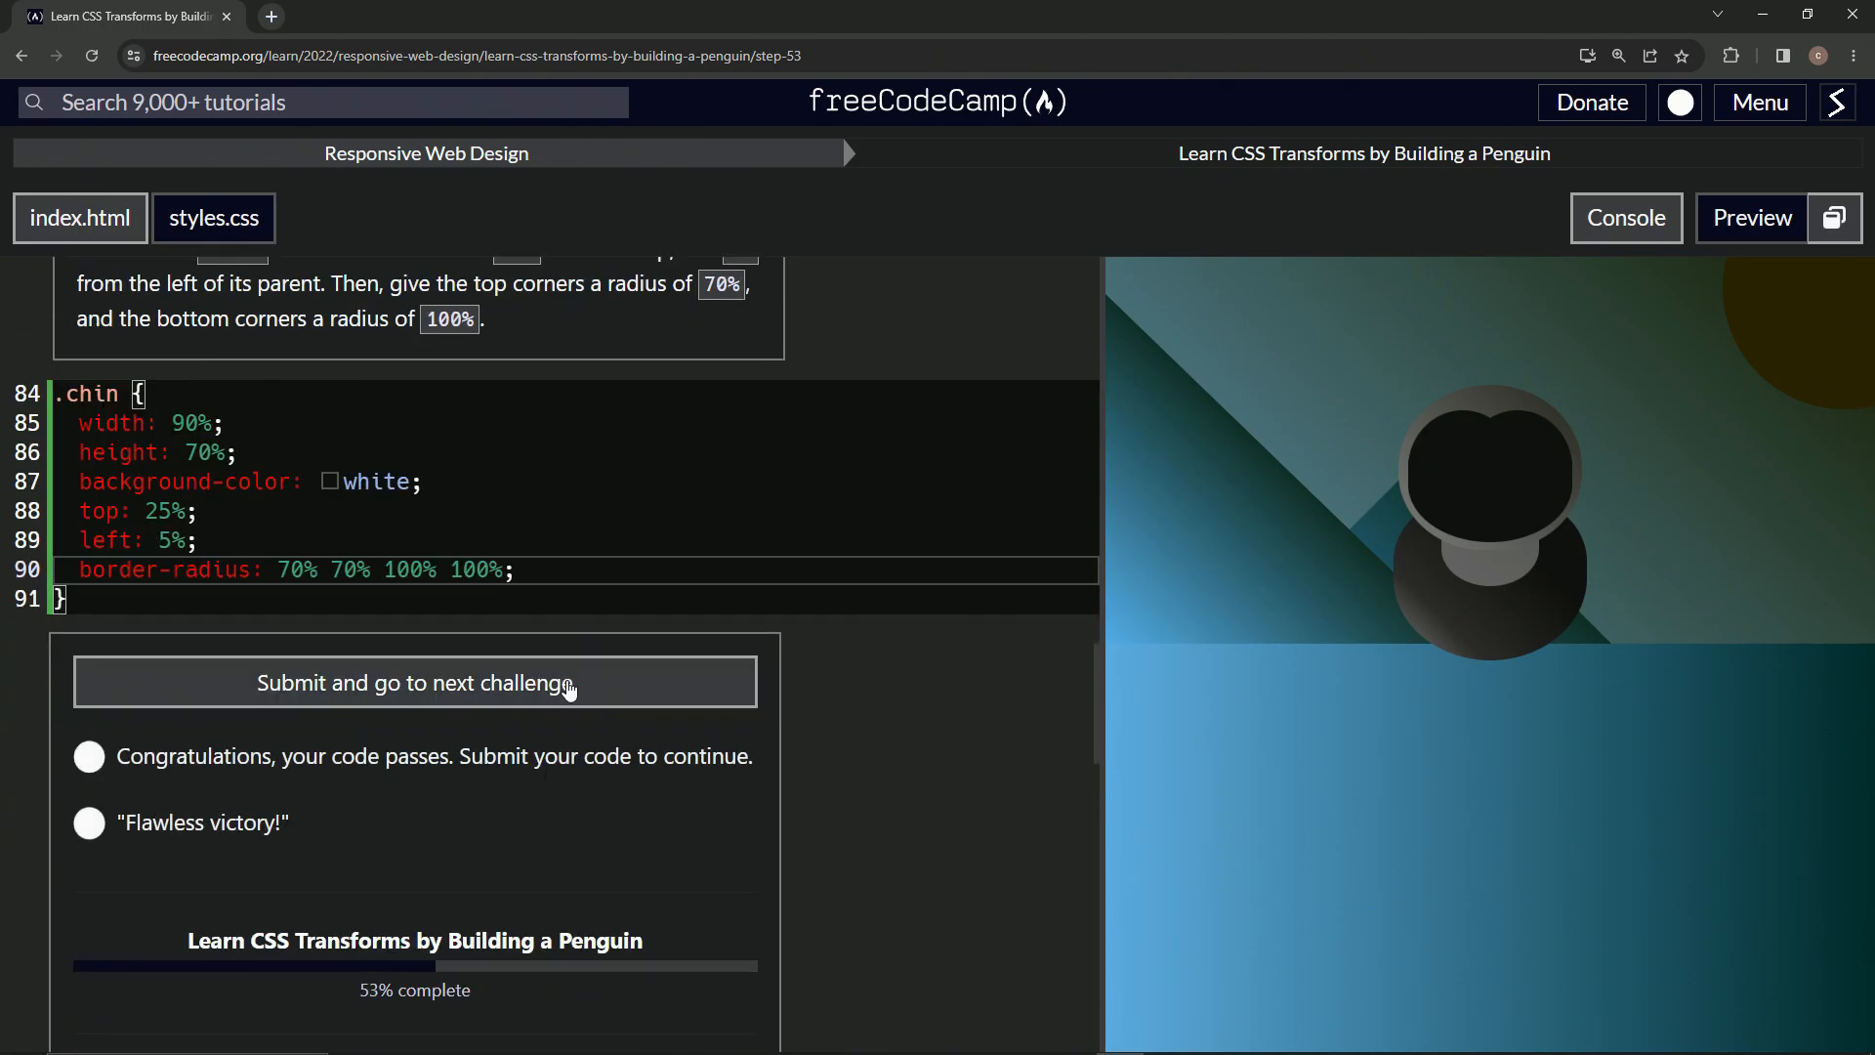
left_click(413, 682)
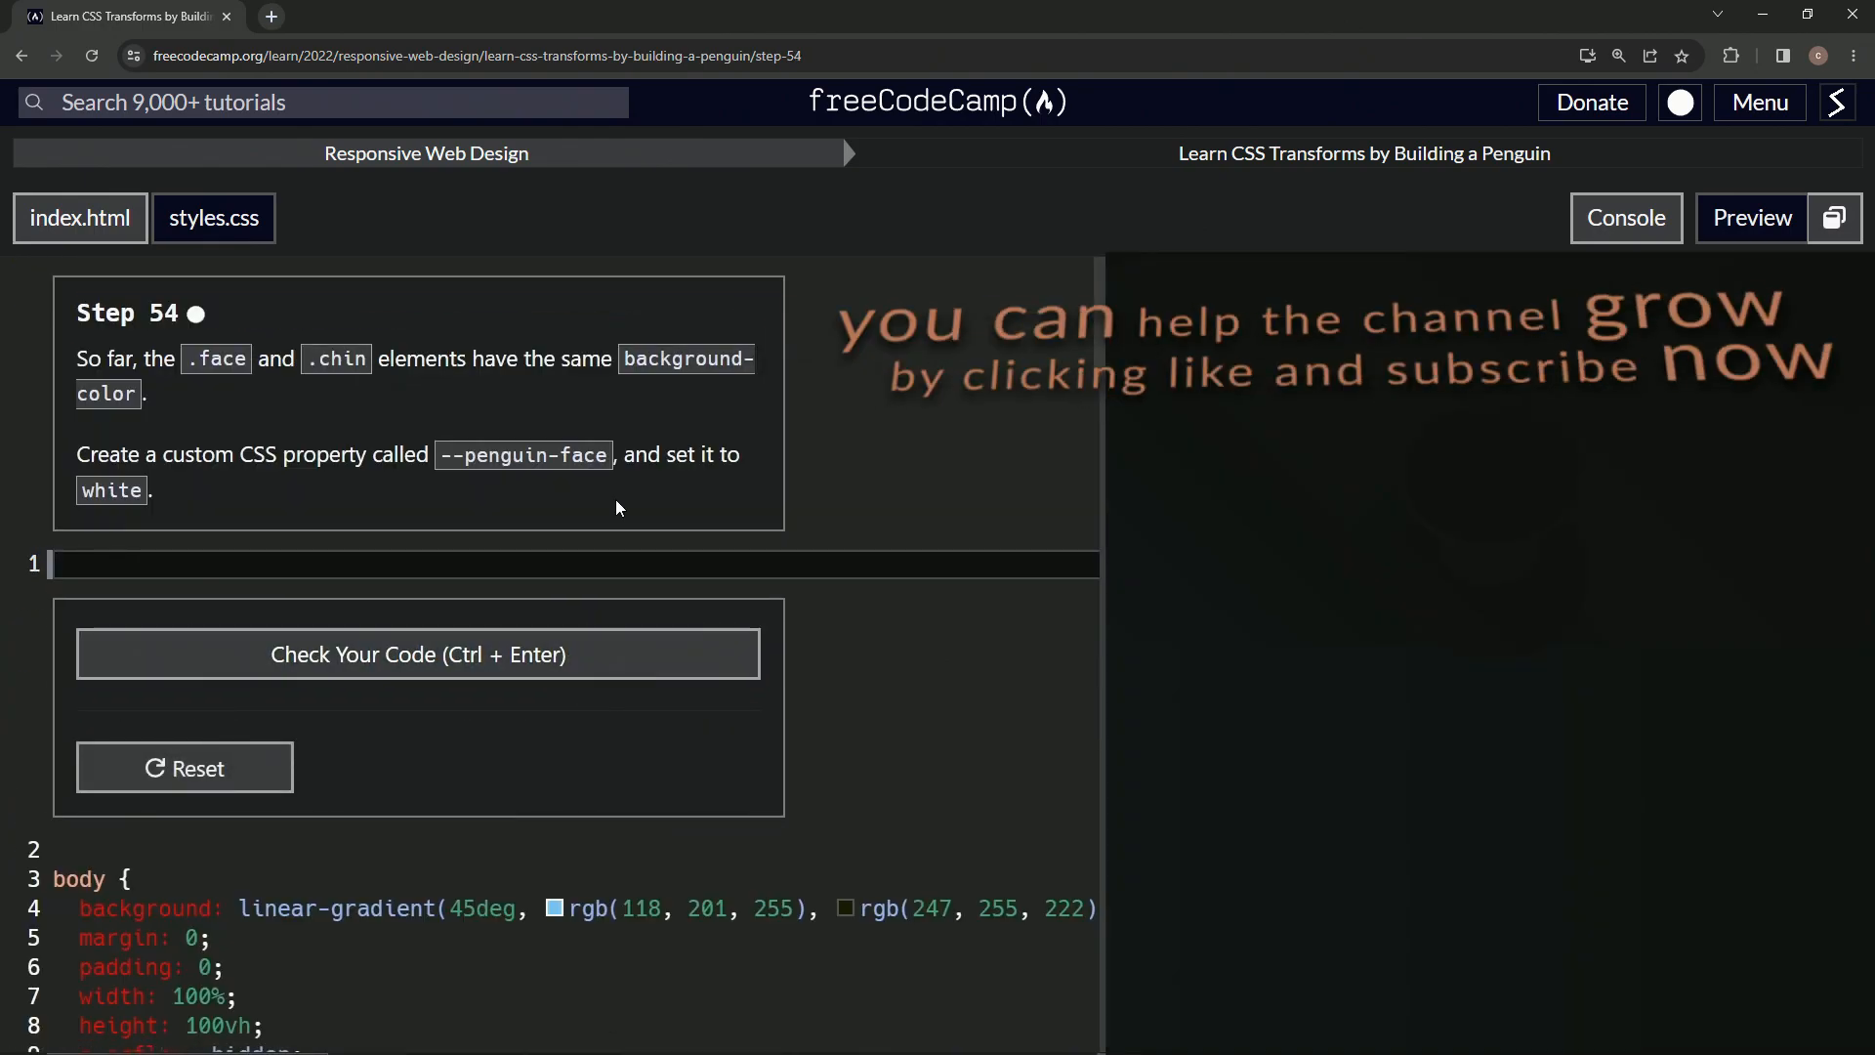